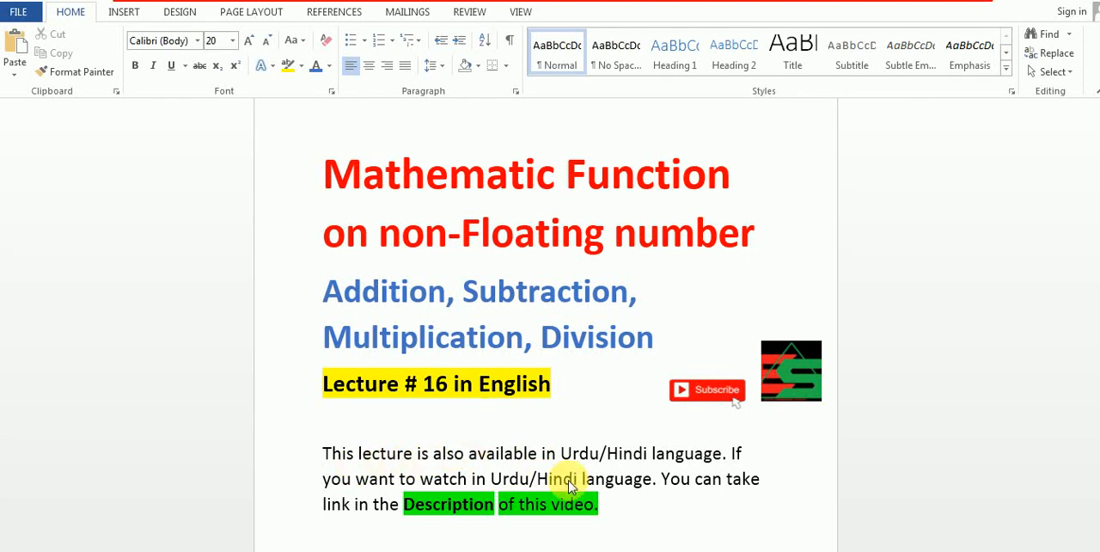
pyautogui.moveTo(667, 454)
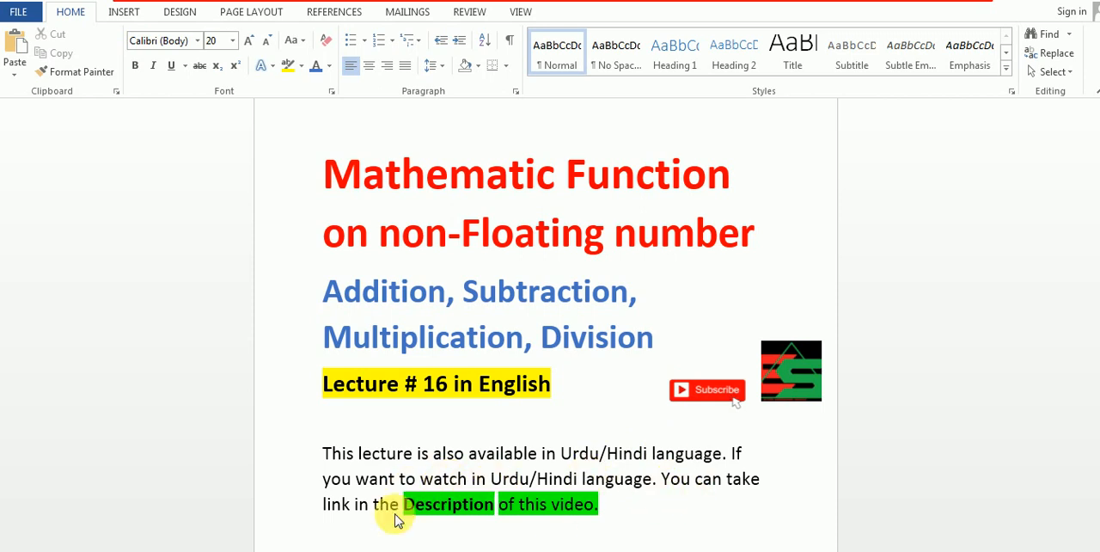
pyautogui.moveTo(570, 505)
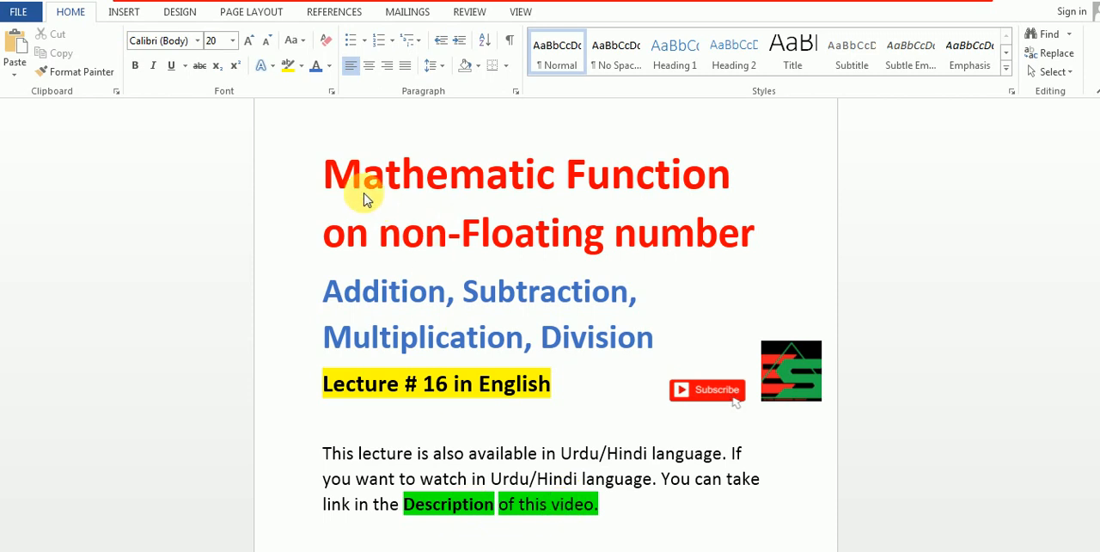
pyautogui.moveTo(552, 181)
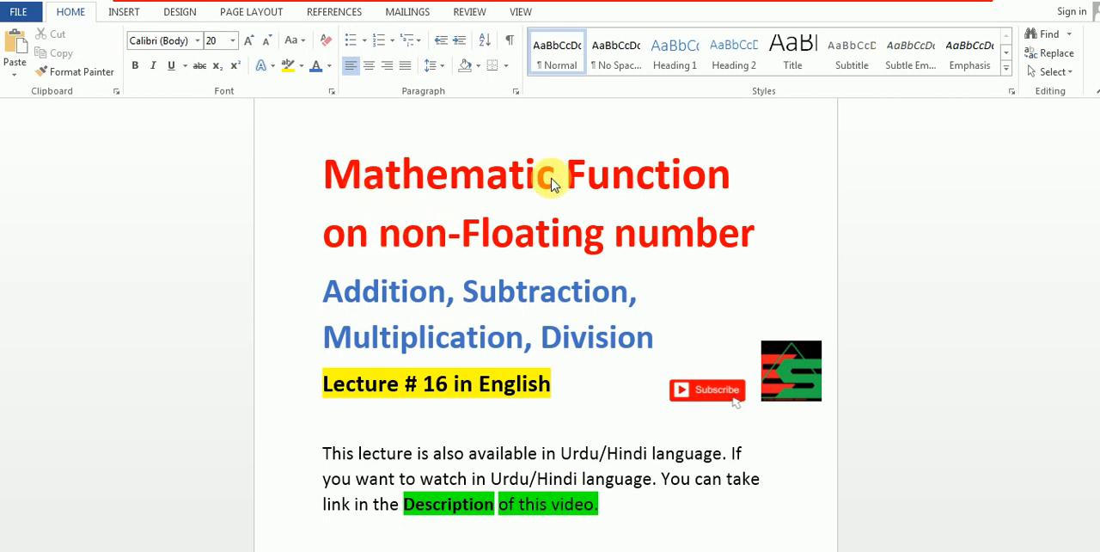
pyautogui.moveTo(679, 245)
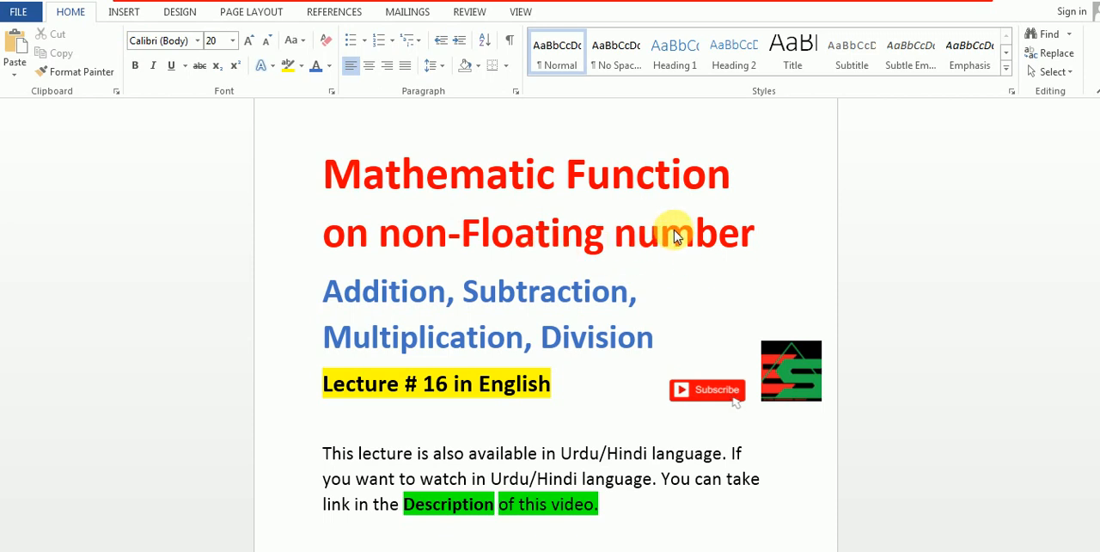
pyautogui.moveTo(680, 241)
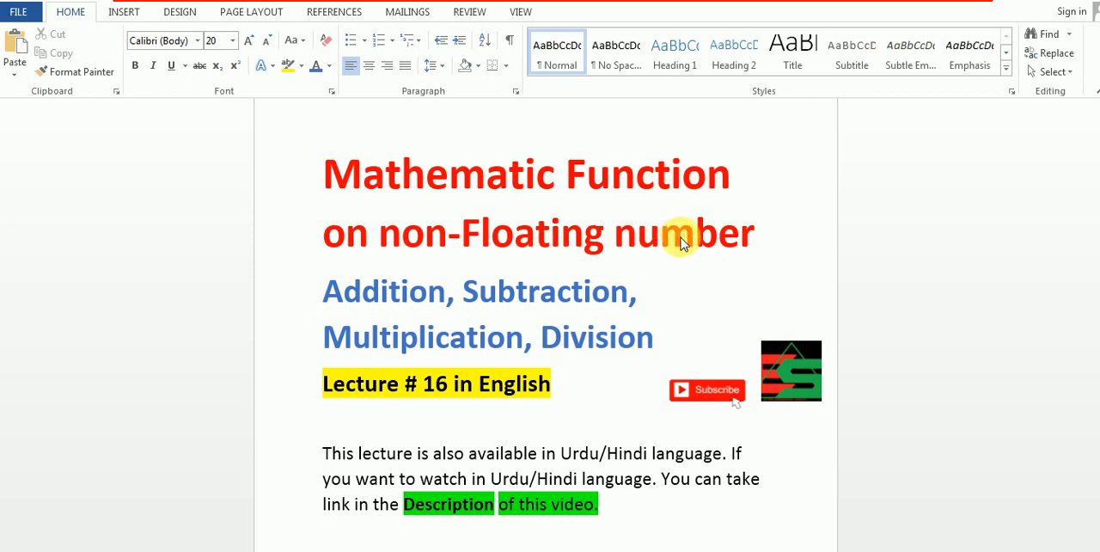
pyautogui.moveTo(657, 256)
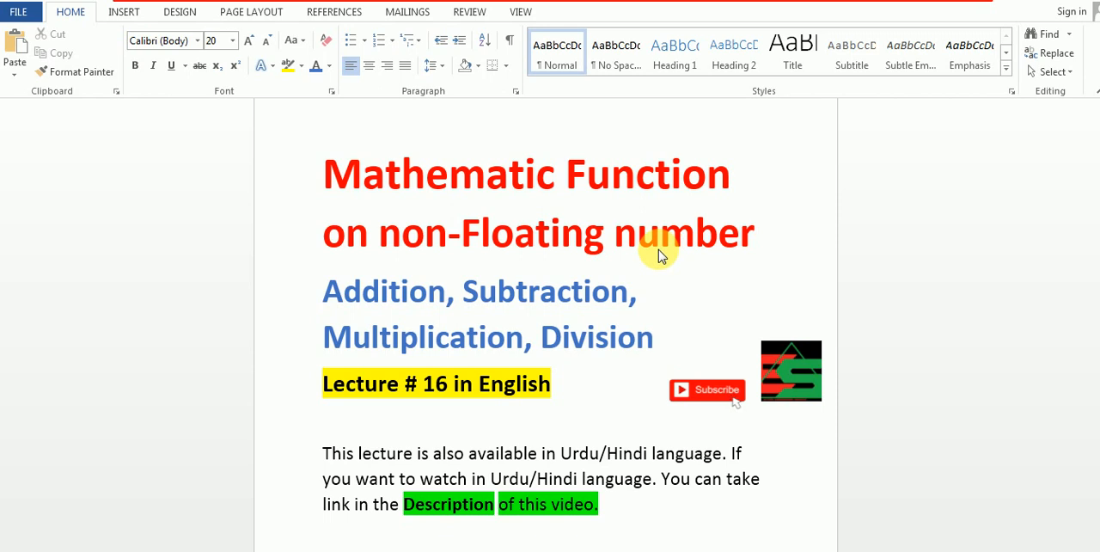
pyautogui.moveTo(639, 241)
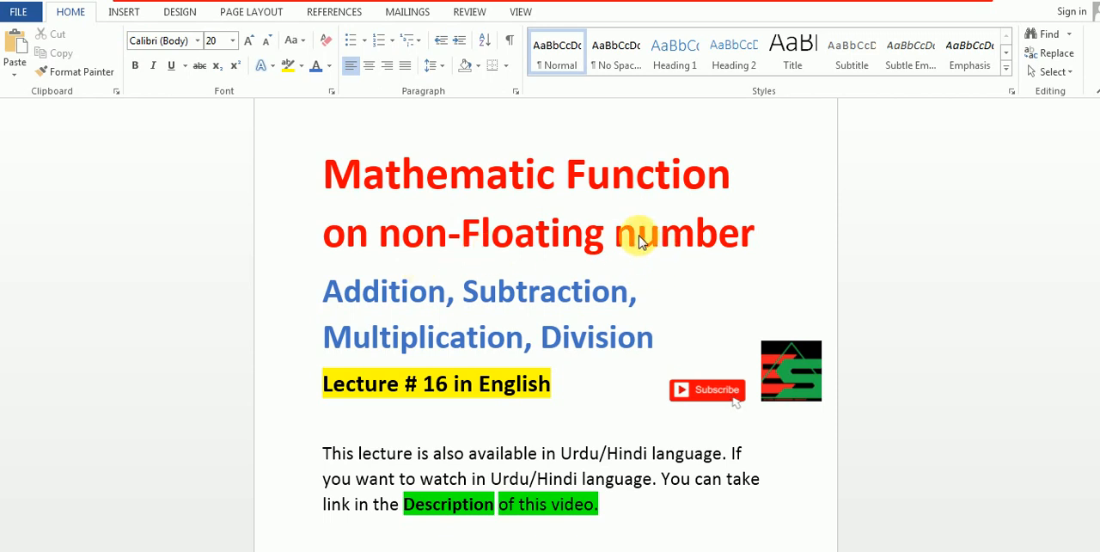
pyautogui.moveTo(626, 248)
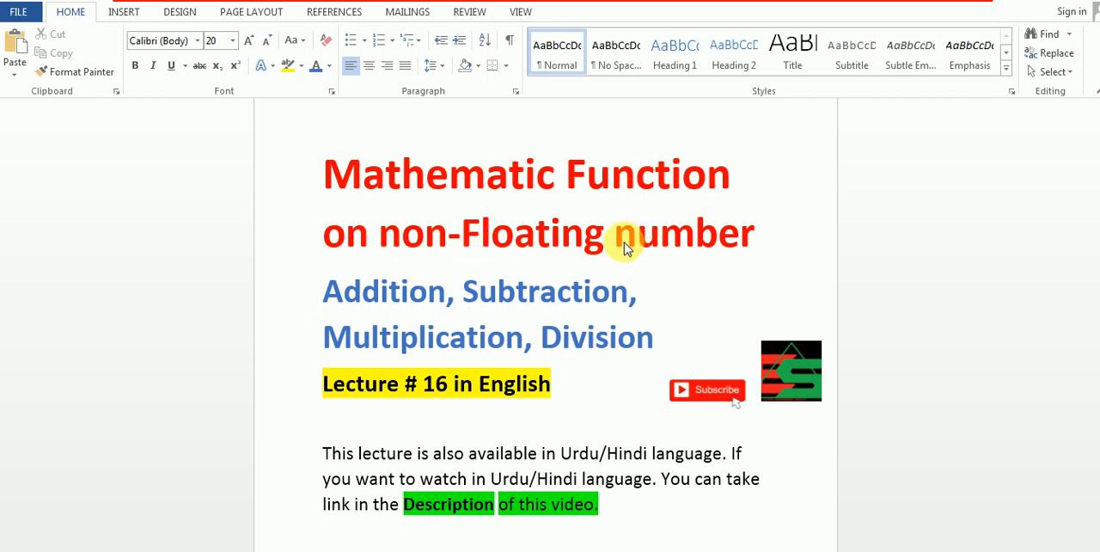
pyautogui.moveTo(592, 225)
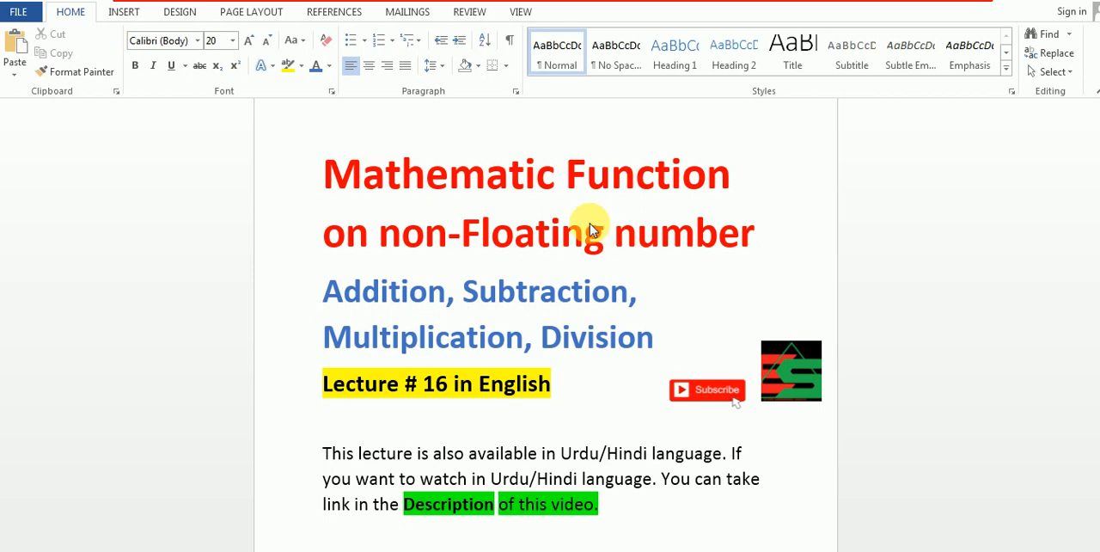
pyautogui.moveTo(430, 284)
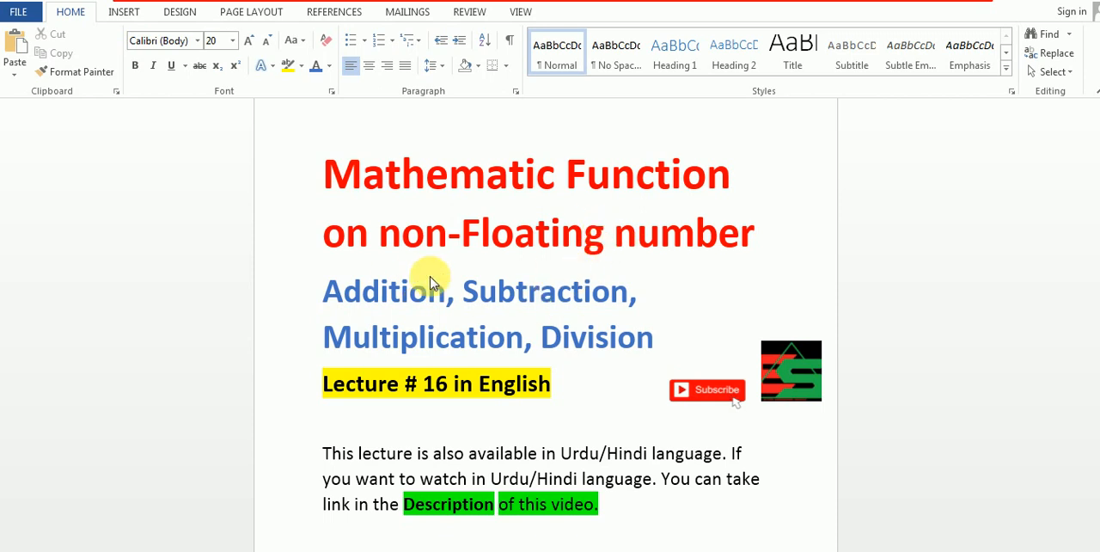
pyautogui.moveTo(519, 301)
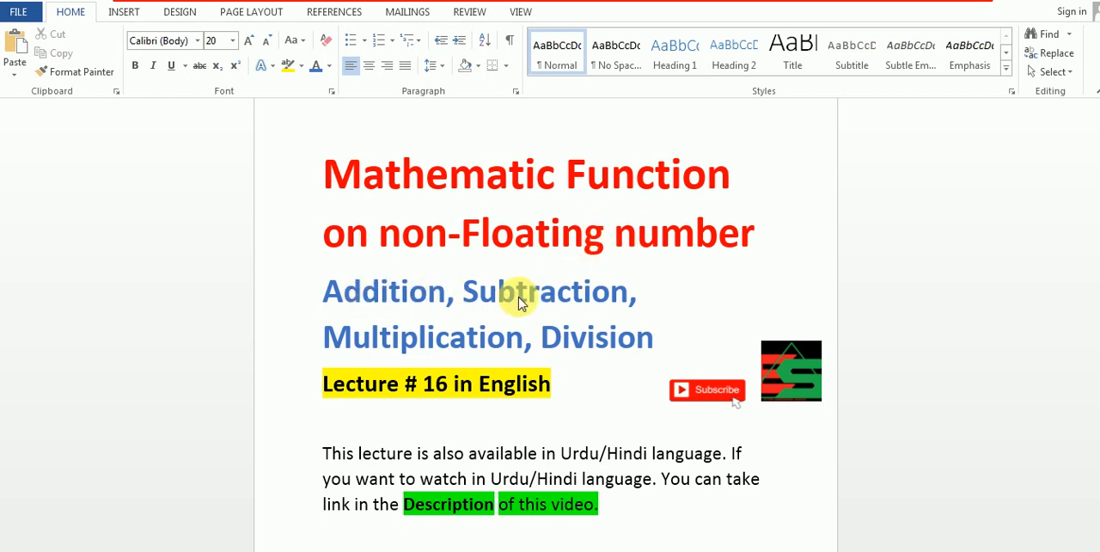
pyautogui.moveTo(409, 347)
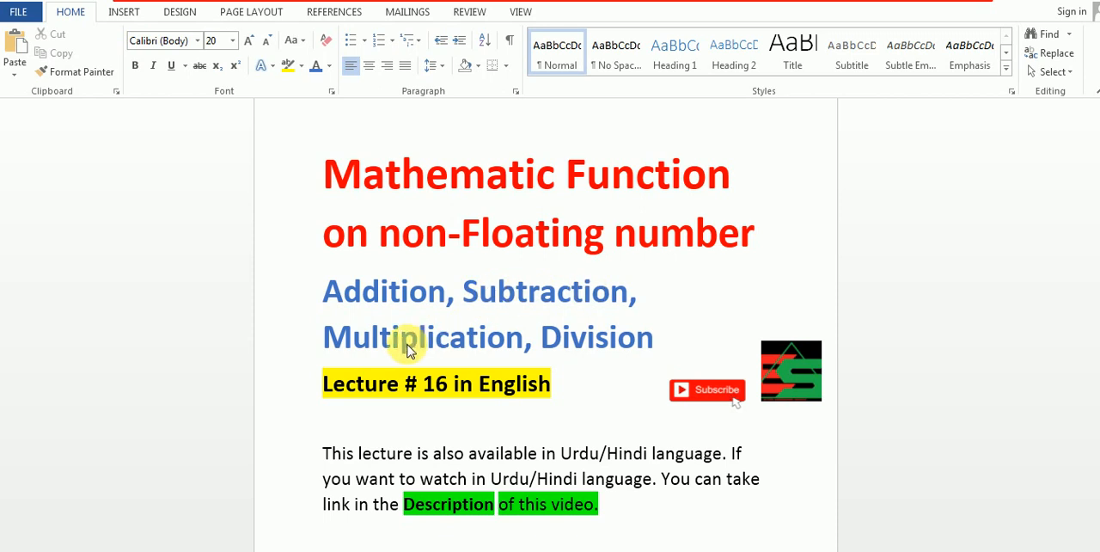
pyautogui.moveTo(683, 406)
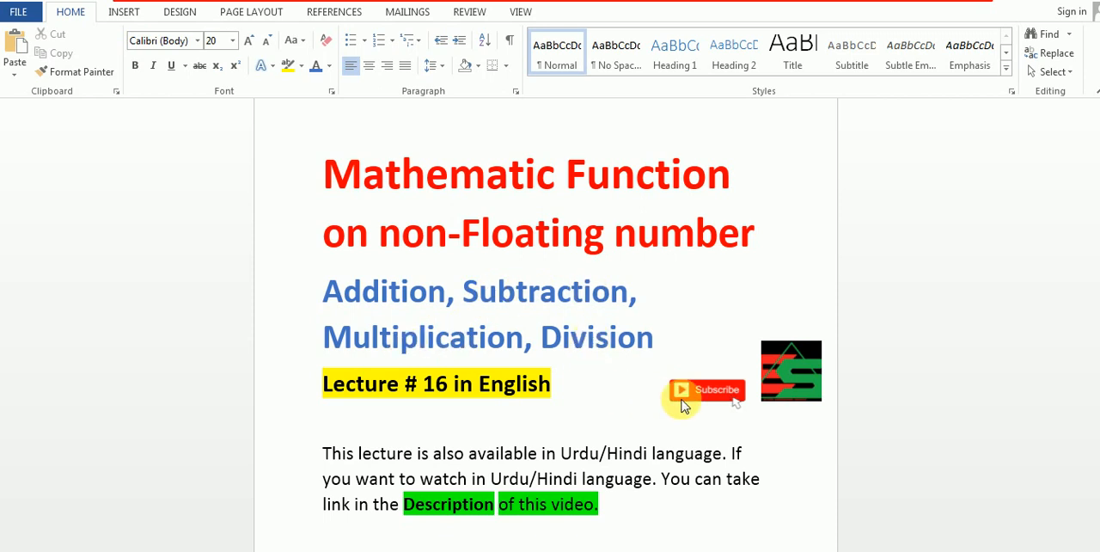
pyautogui.moveTo(681, 369)
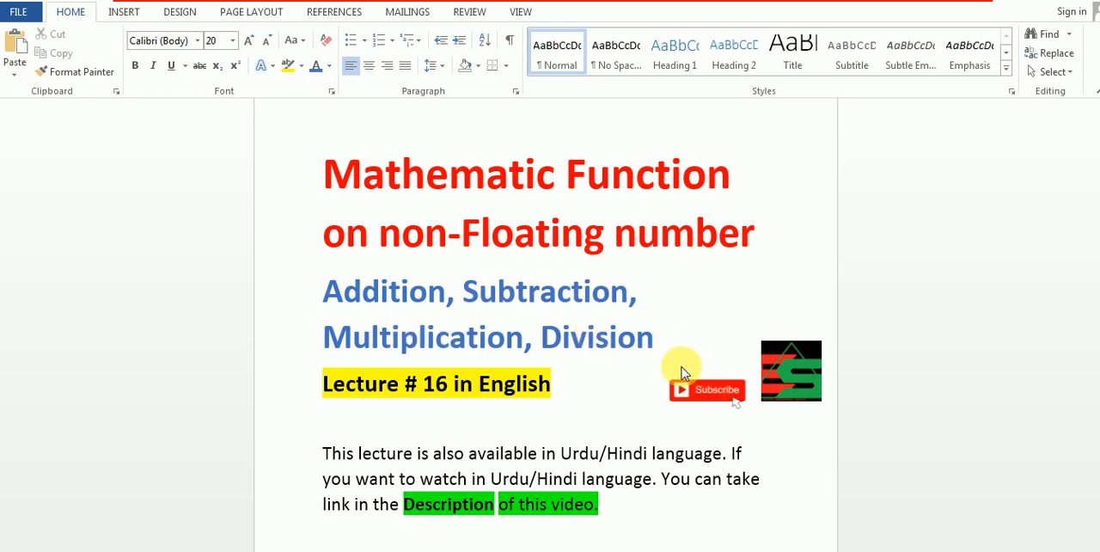
pyautogui.moveTo(629, 374)
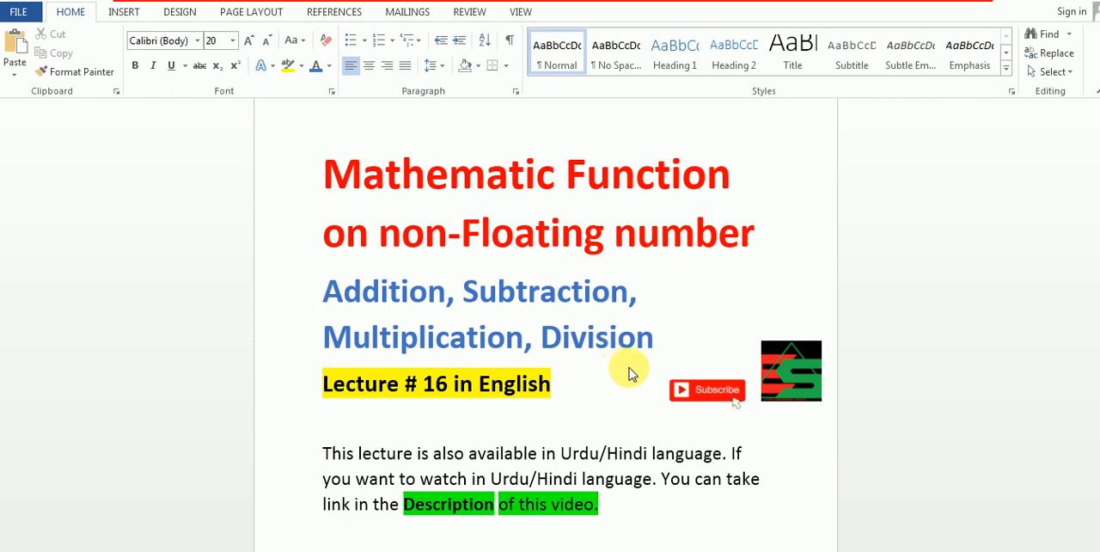
pyautogui.moveTo(586, 387)
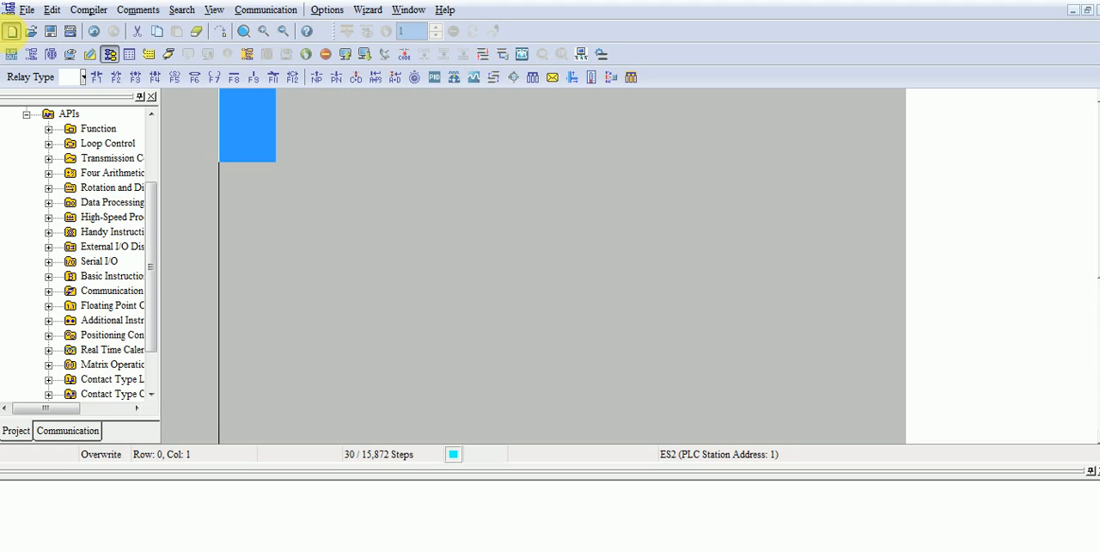
# - Create a new ES2 project with a program title and open its empty ladder diagram
pyautogui.click(12, 31)
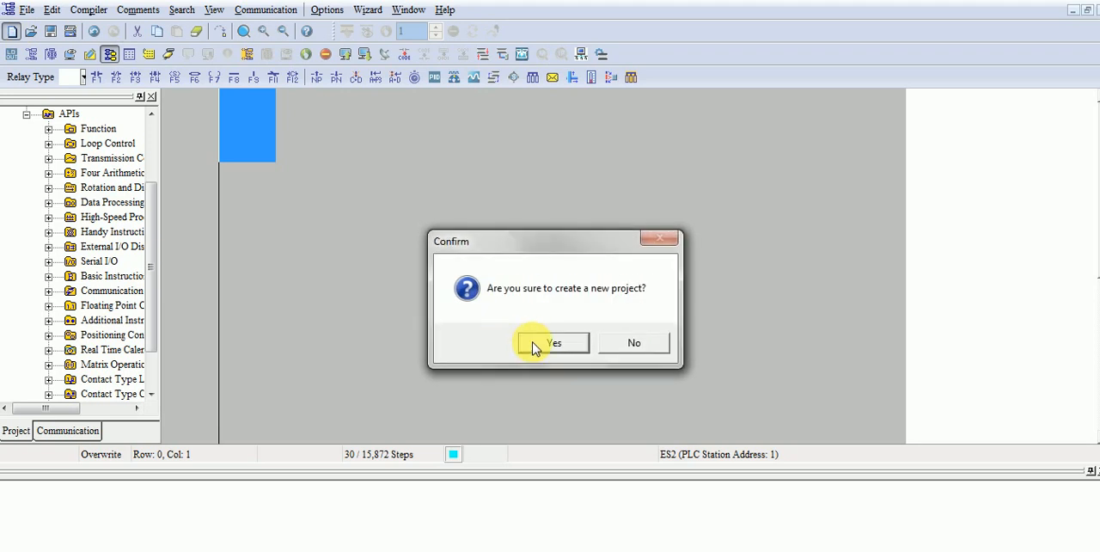
pyautogui.click(553, 342)
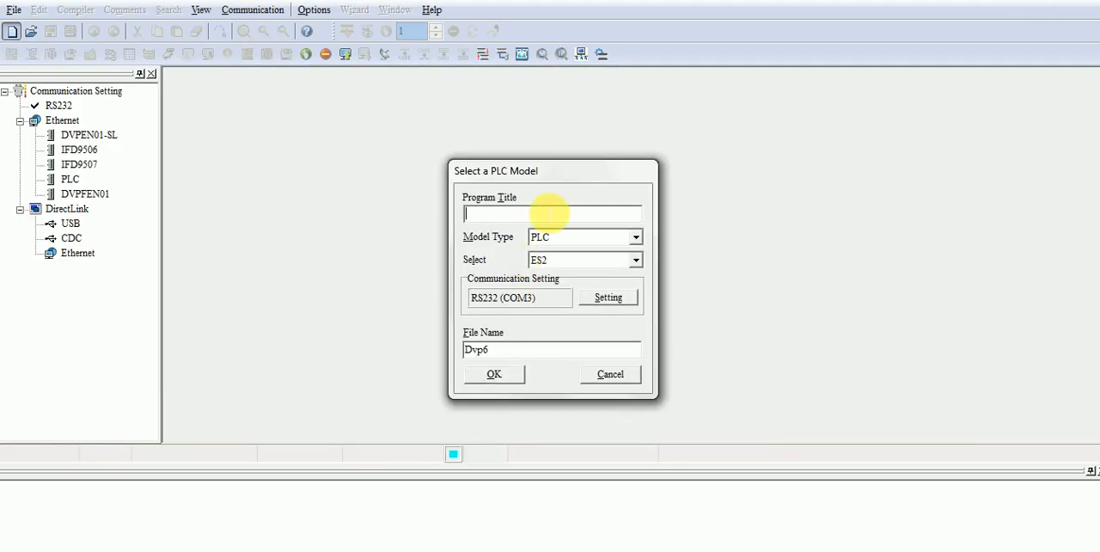
pyautogui.write('Led')
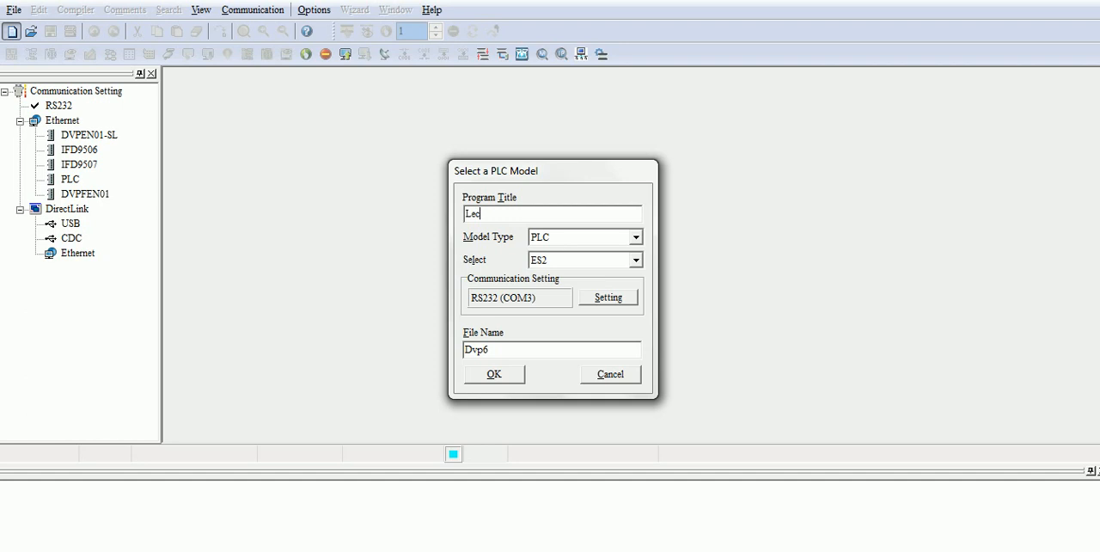
pyautogui.write('#16')
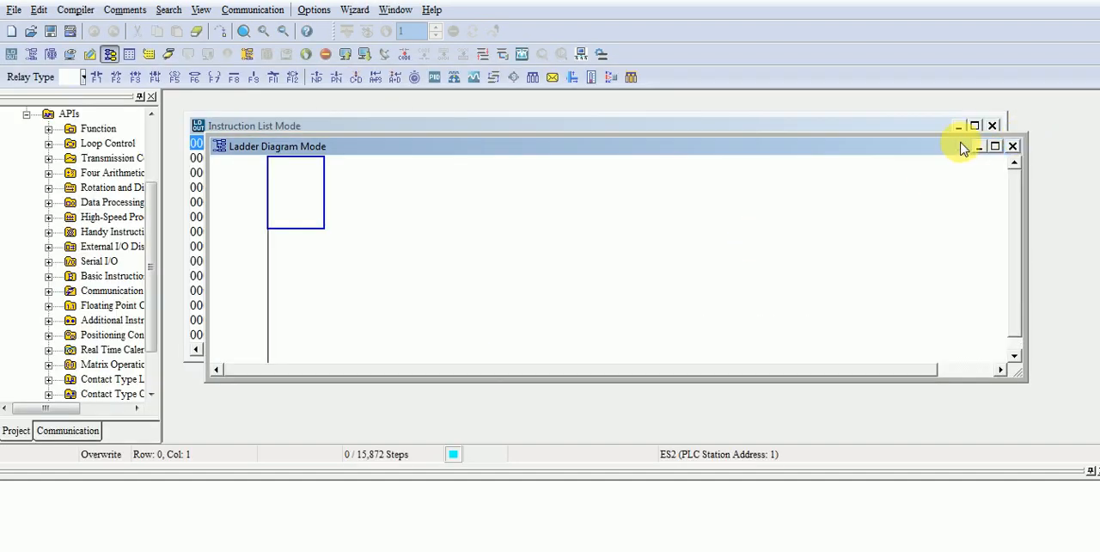
# - Maximize the ladder window and place a normally open M0 contact on the first rung
pyautogui.click(994, 144)
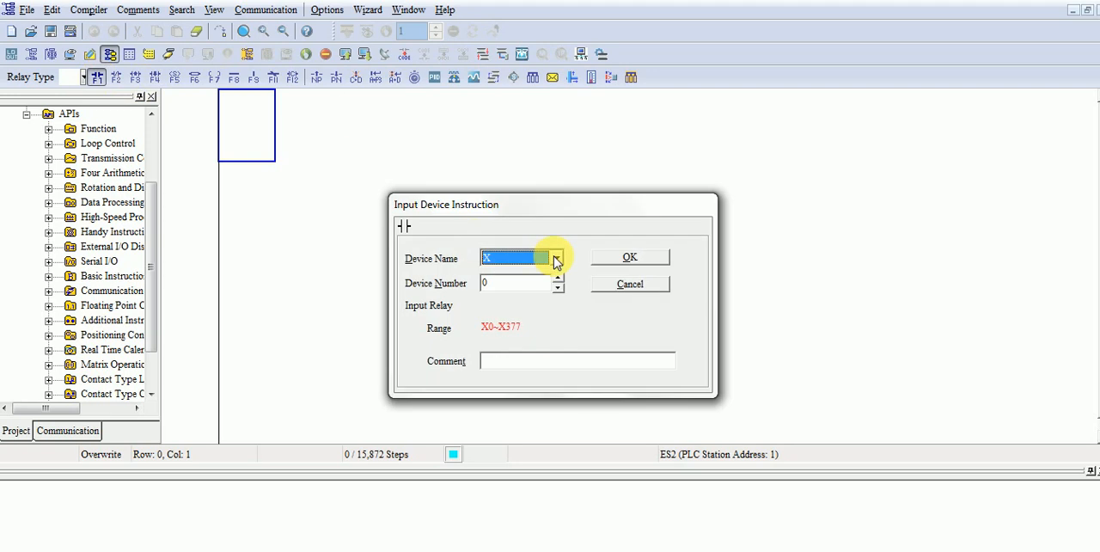
pyautogui.click(557, 258)
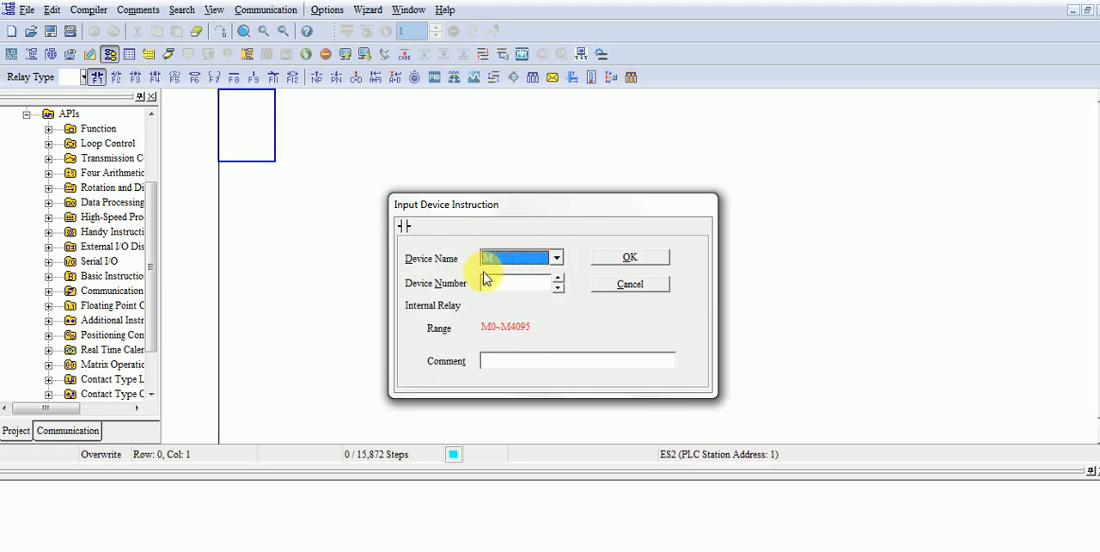
pyautogui.click(629, 258)
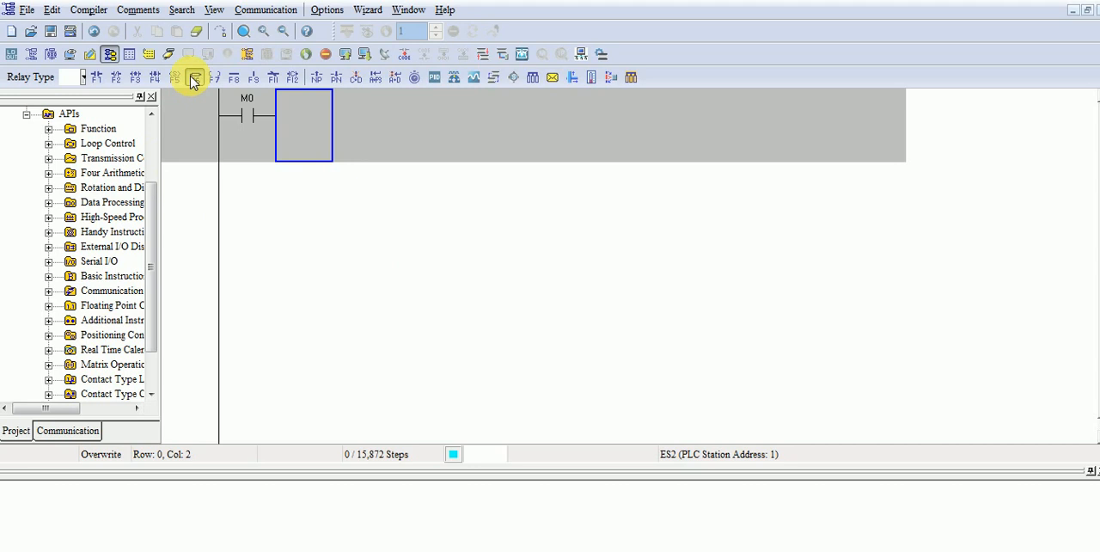
pyautogui.click(193, 76)
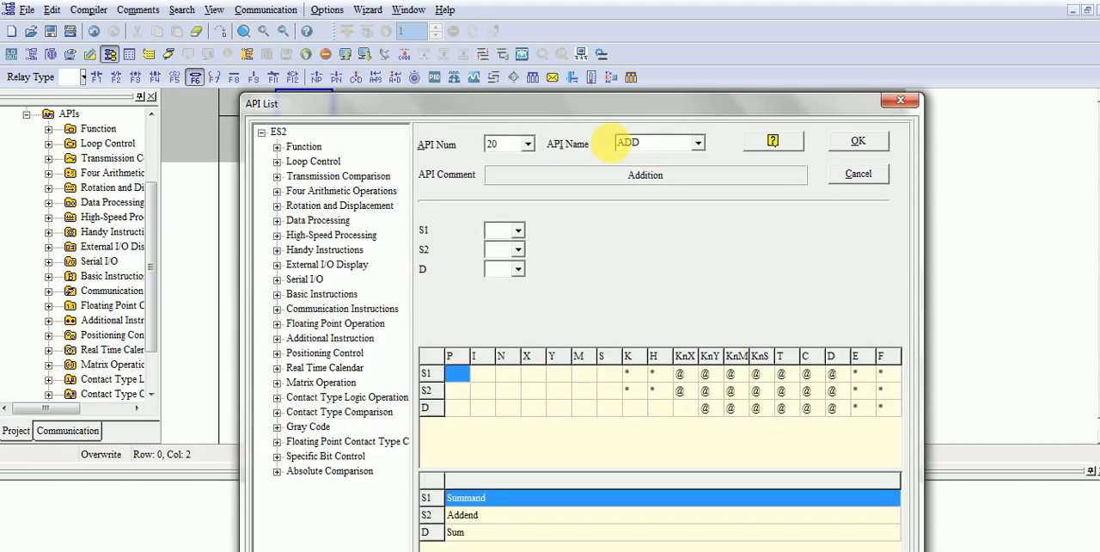
pyautogui.moveTo(702, 156)
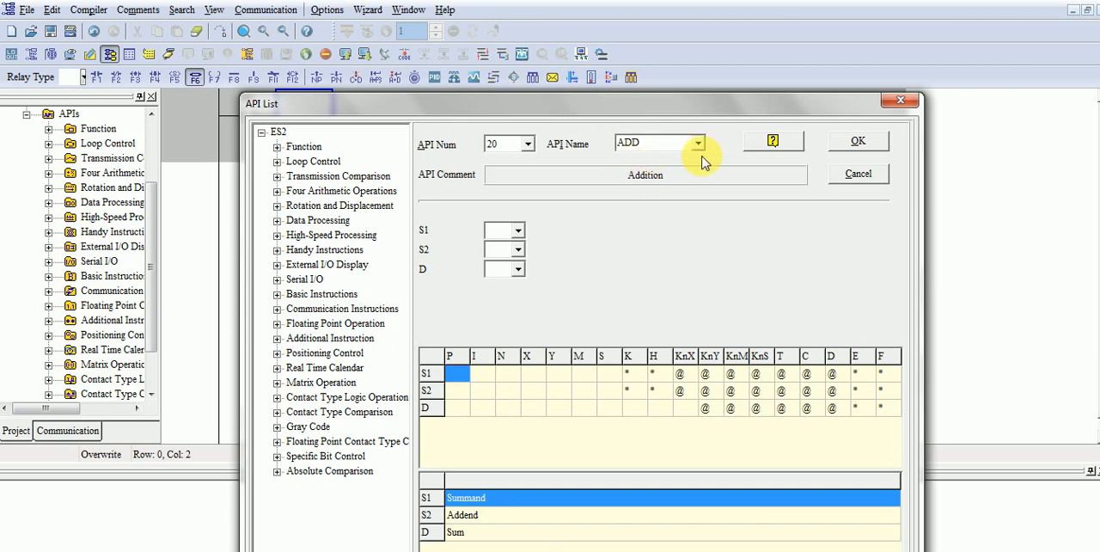
# - View the help reference for the ADD (API 20) instruction and its operands
pyautogui.click(772, 141)
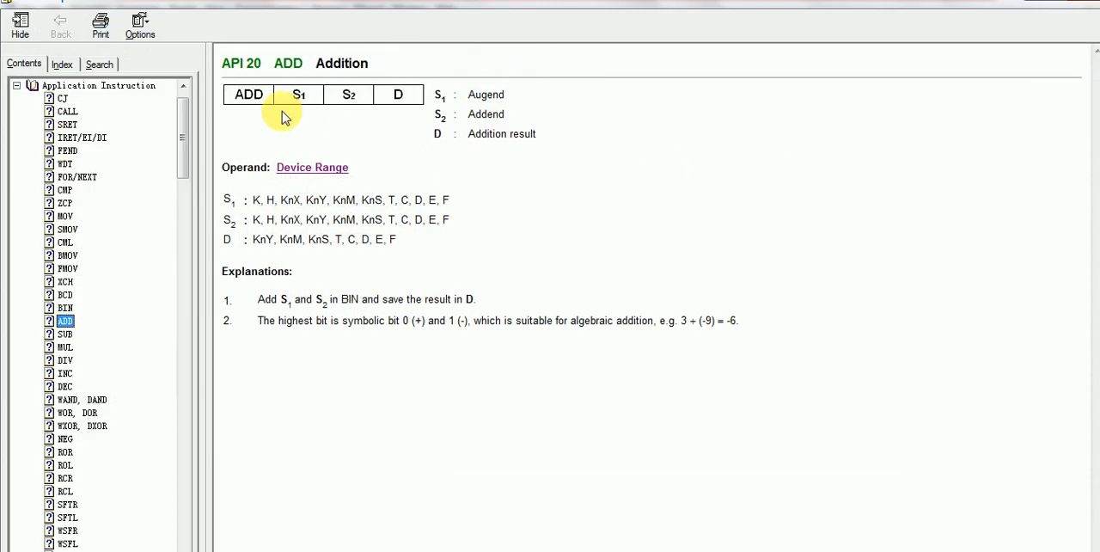
pyautogui.moveTo(253, 114)
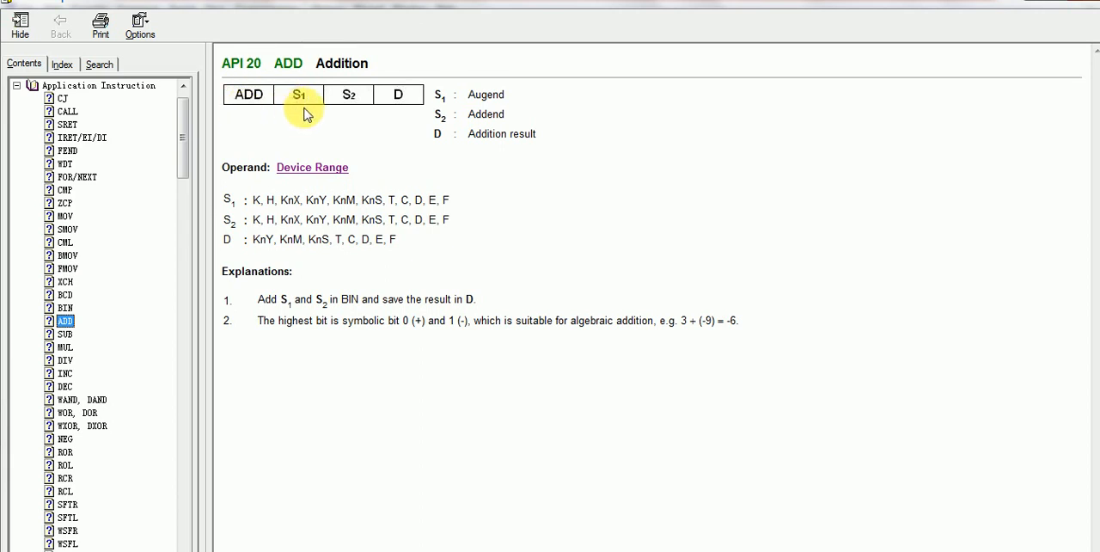
pyautogui.moveTo(457, 354)
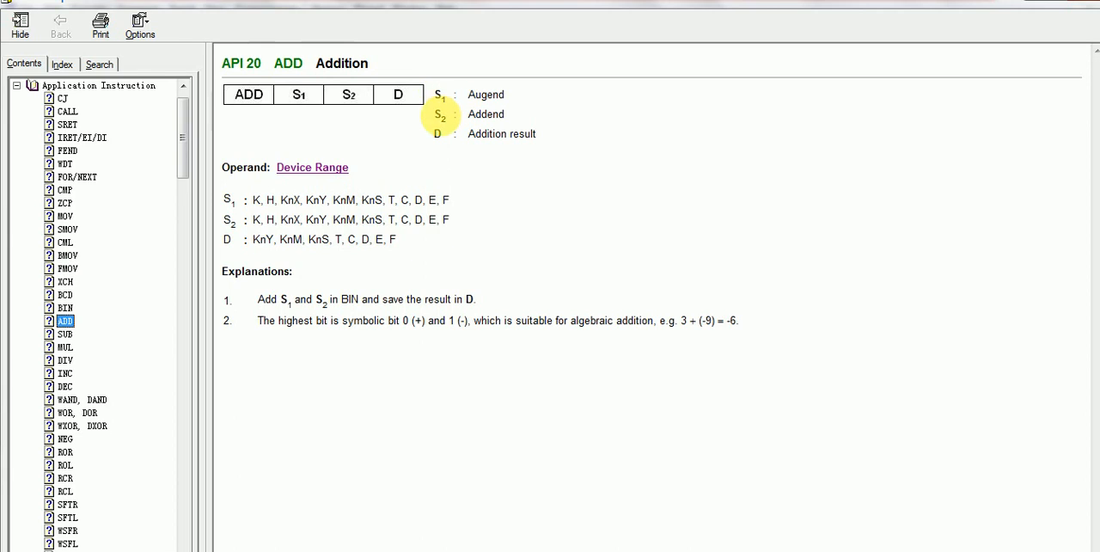
pyautogui.moveTo(440, 134)
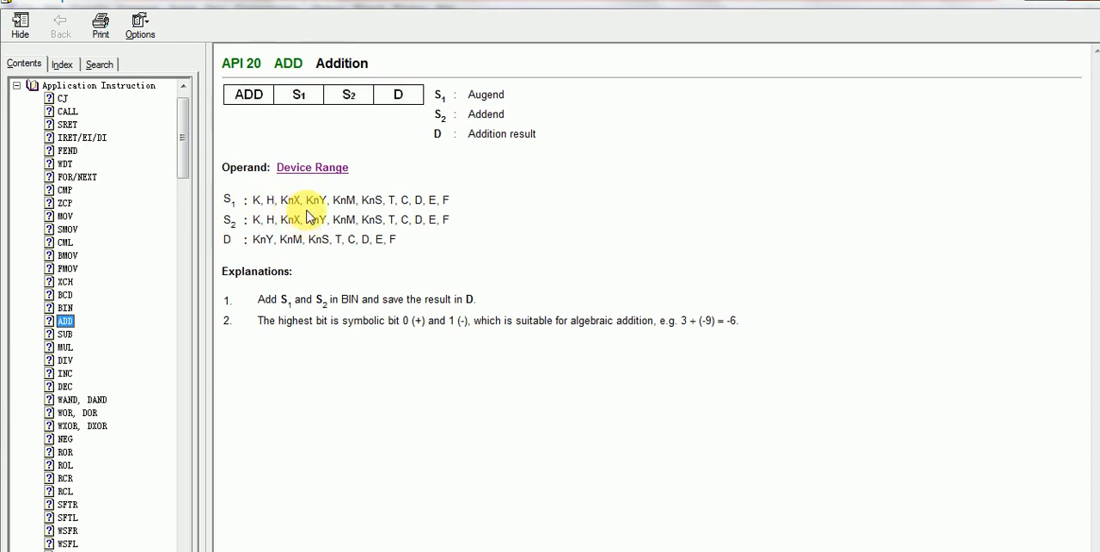
pyautogui.moveTo(352, 199)
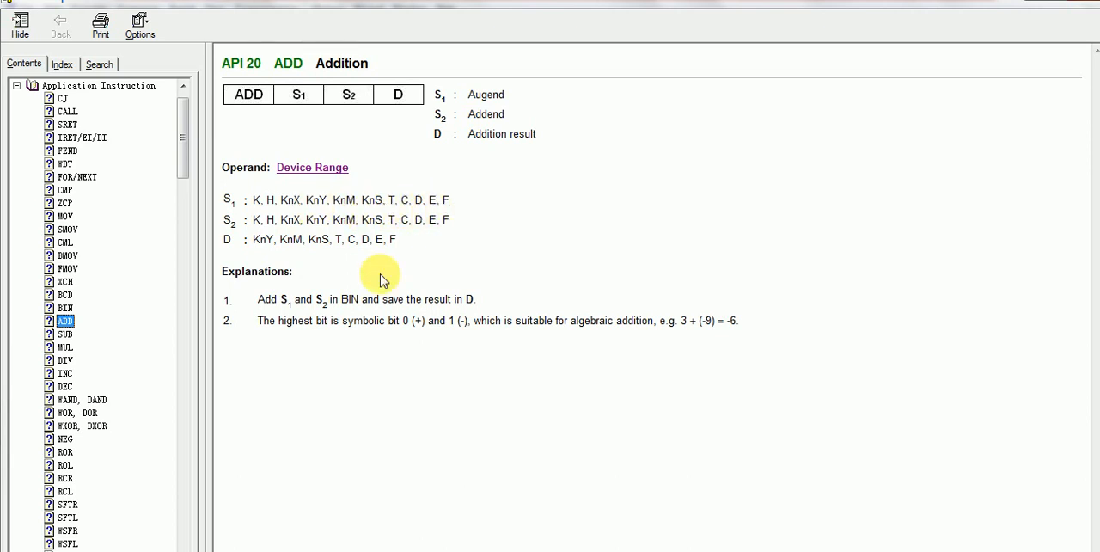
pyautogui.moveTo(1030, 2)
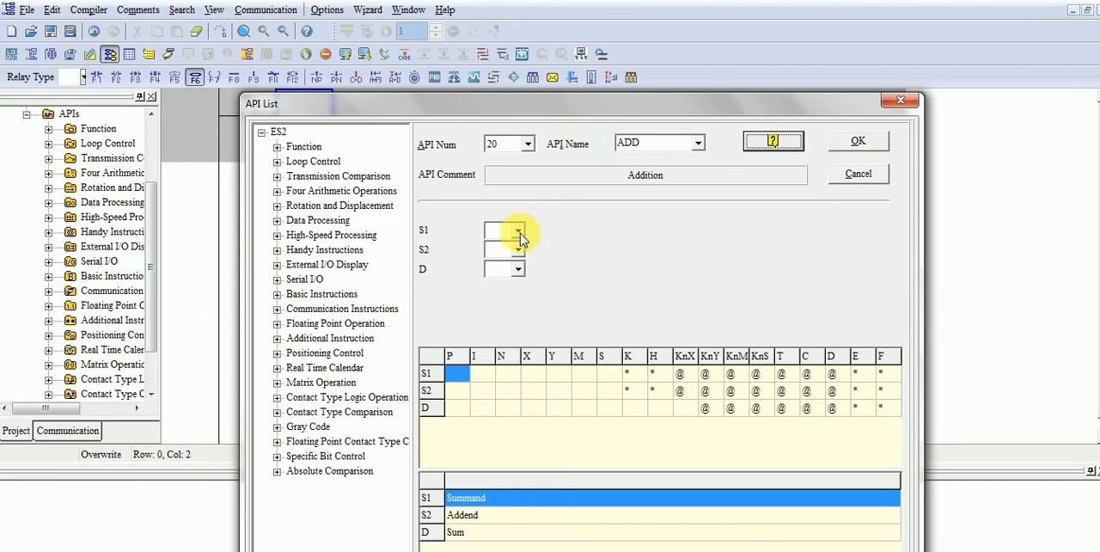
# - Insert ADD K200 K100 D0 after the M0 contact on the first rung
pyautogui.click(515, 230)
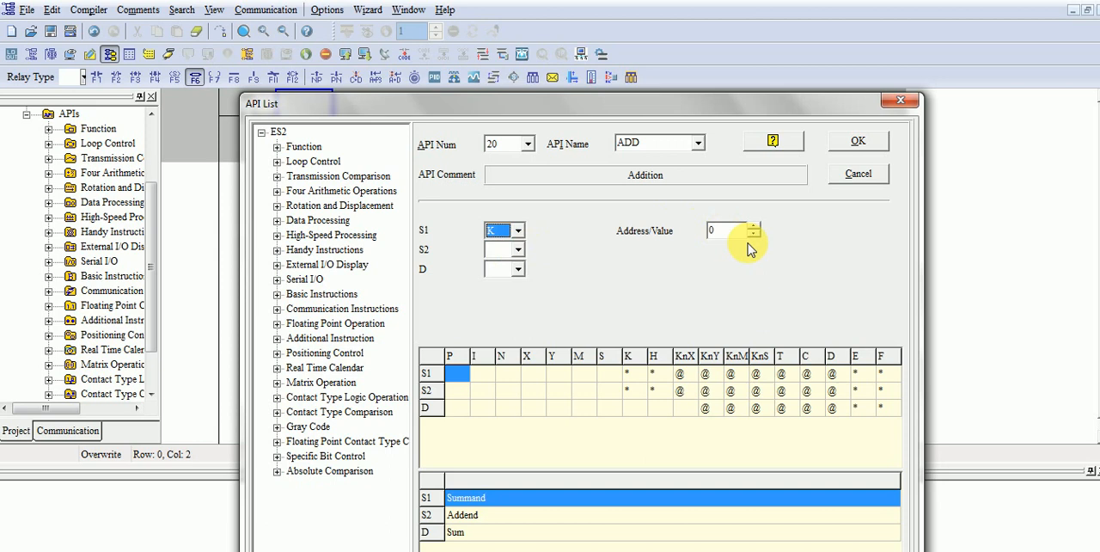
pyautogui.click(755, 225)
pyautogui.write('200')
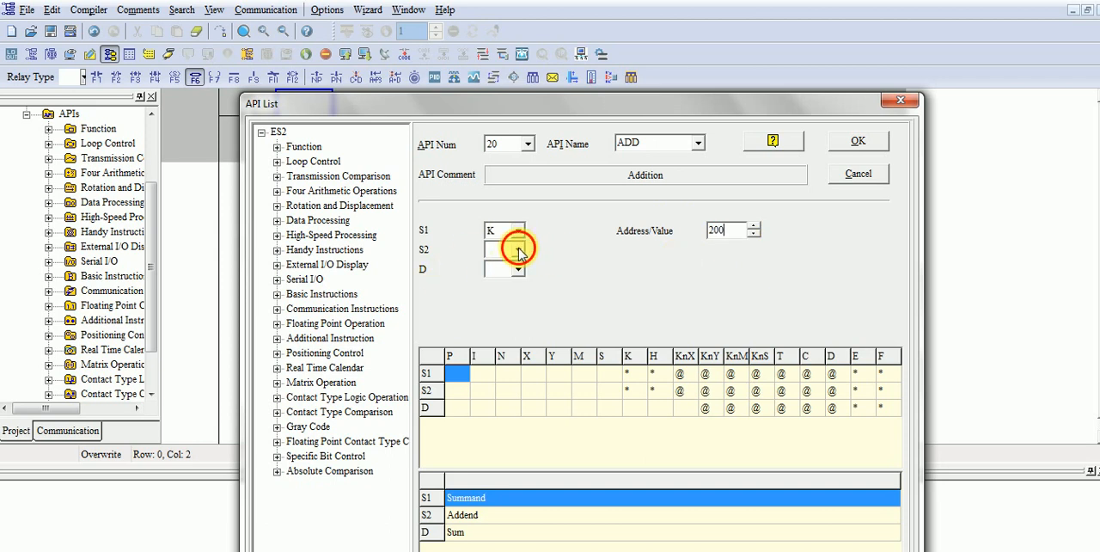
pyautogui.click(502, 250)
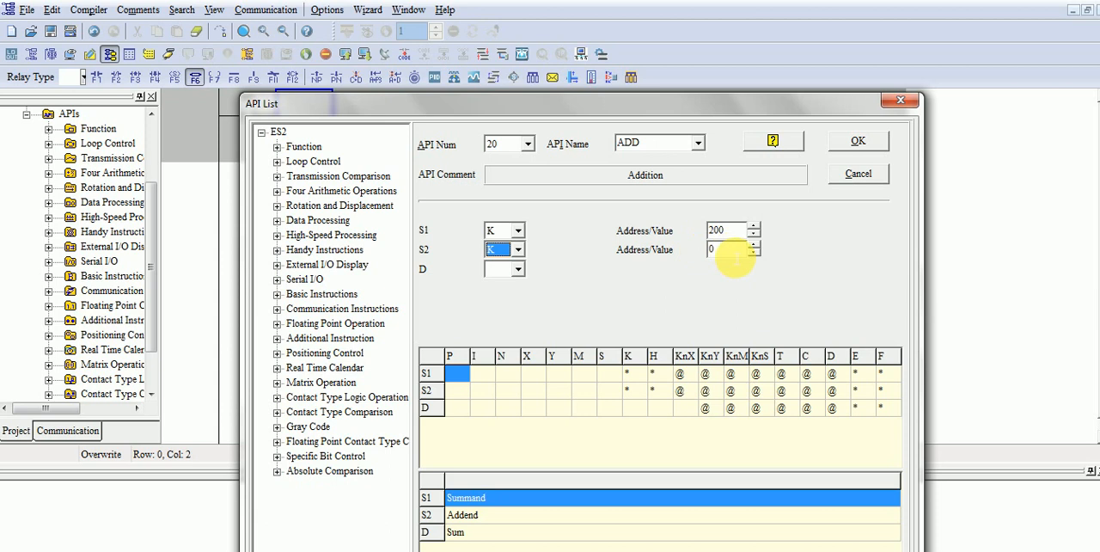
pyautogui.write('10')
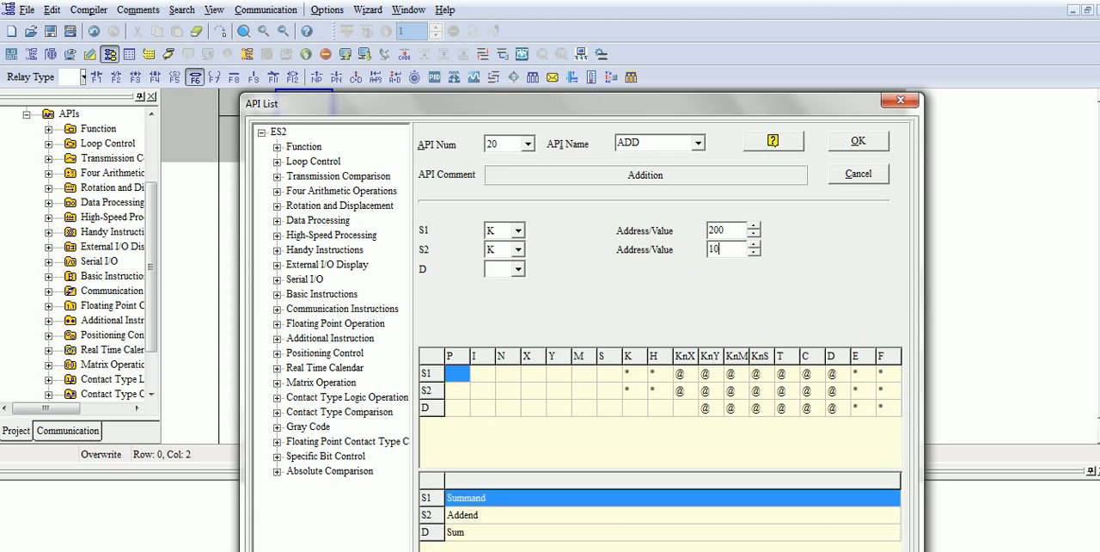
pyautogui.click(516, 268)
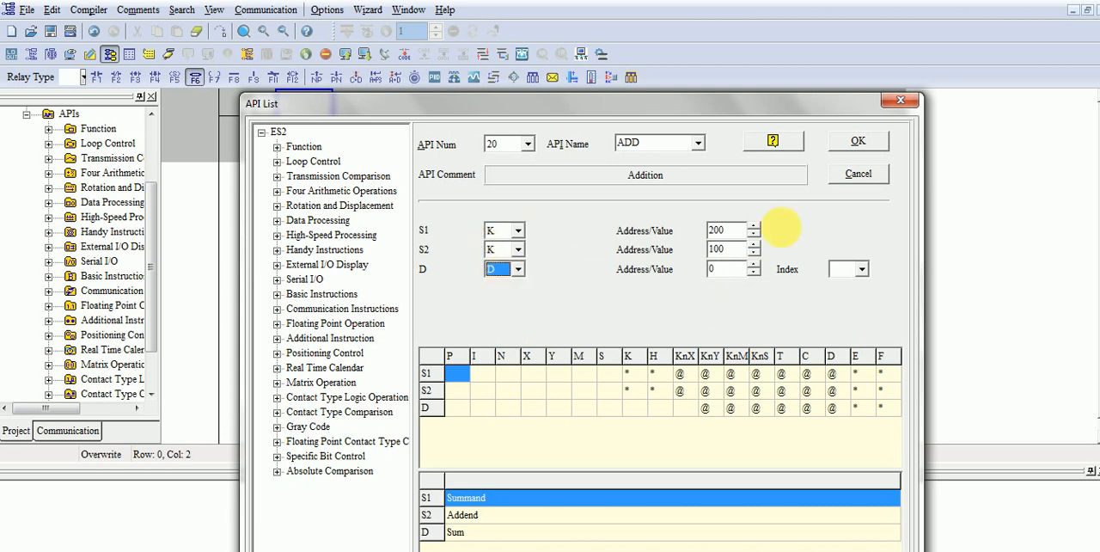
pyautogui.click(856, 139)
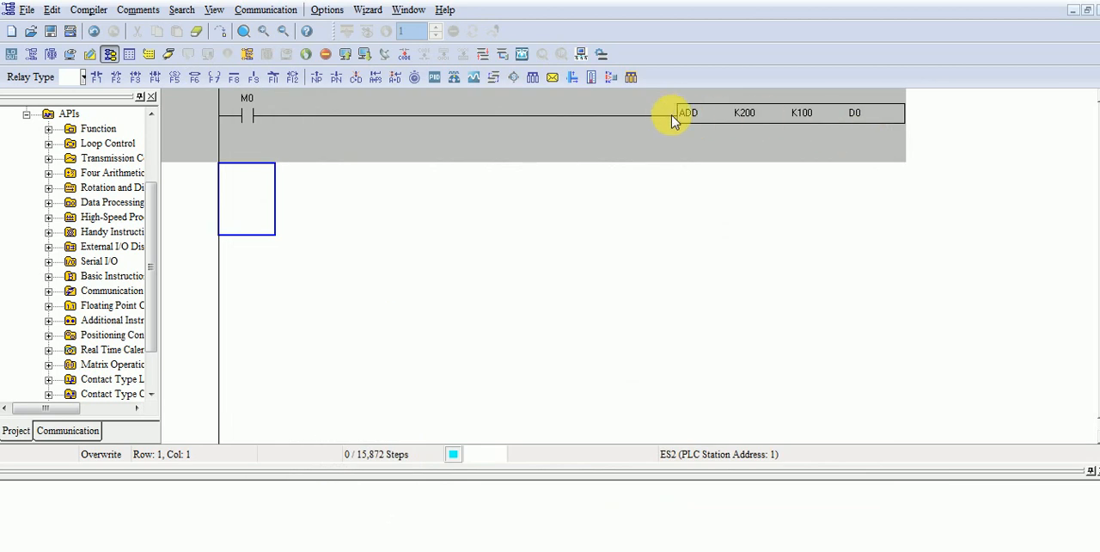
pyautogui.moveTo(392, 102)
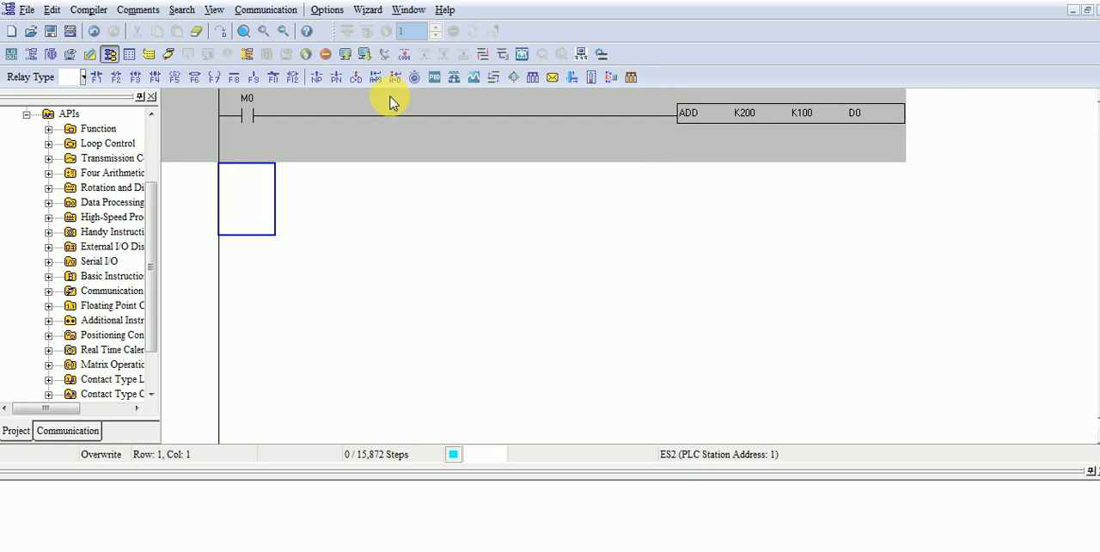
# - Draw a branch down from M0, choose SUB (API 21) and view its help page
pyautogui.click(254, 77)
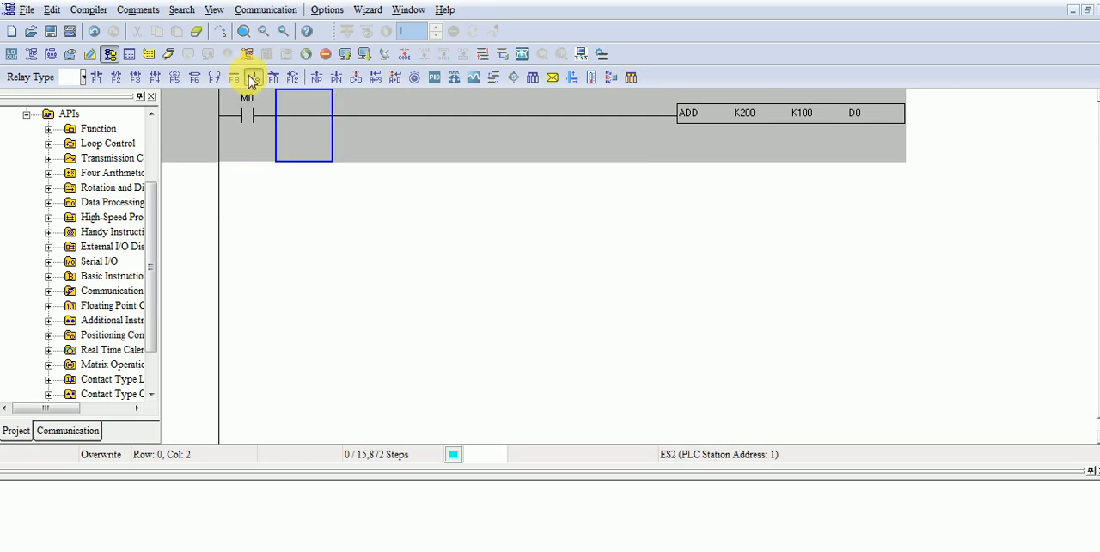
pyautogui.click(196, 77)
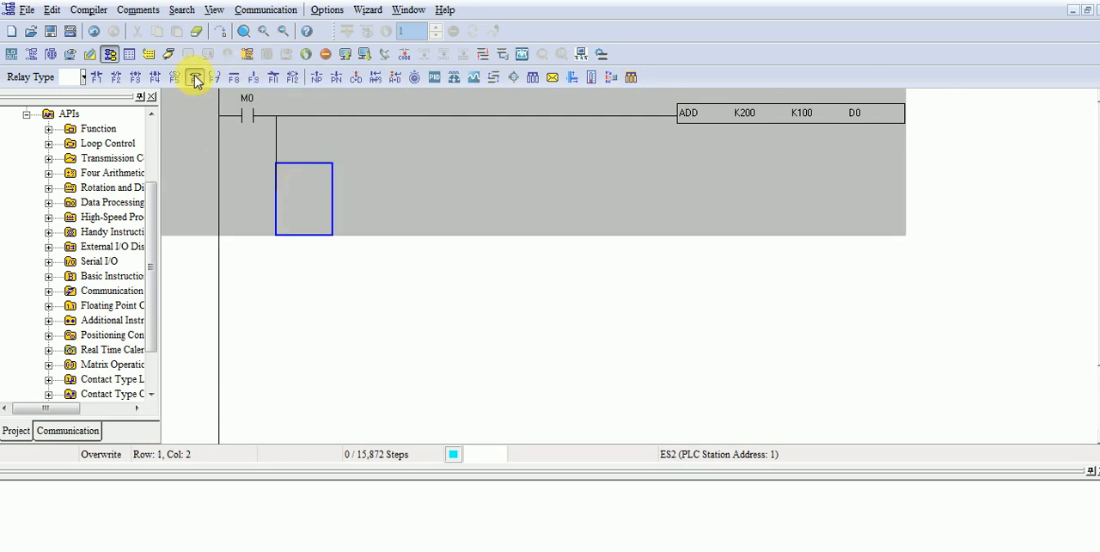
pyautogui.click(196, 78)
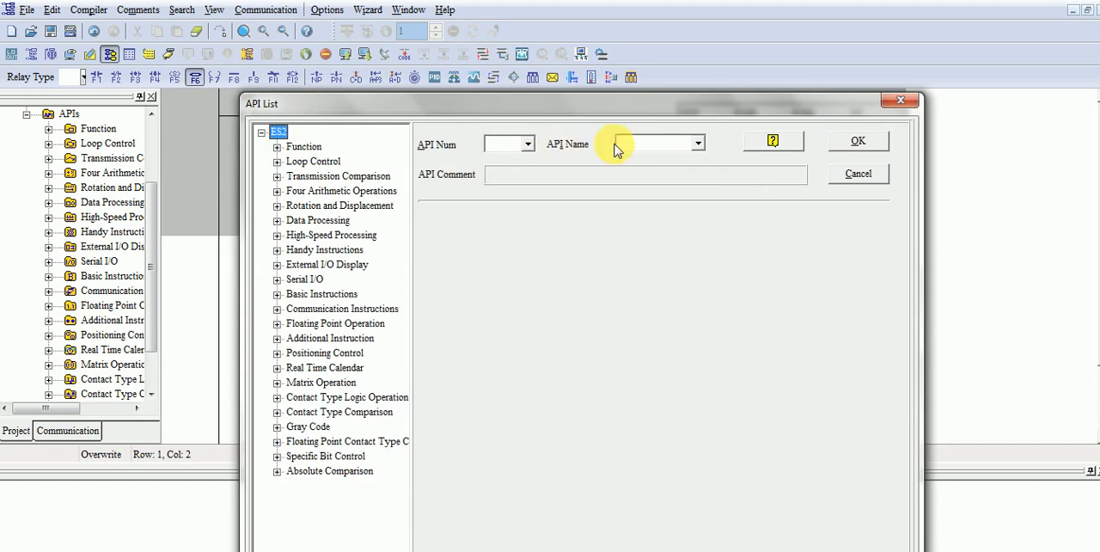
pyautogui.click(653, 143)
pyautogui.write('SUB')
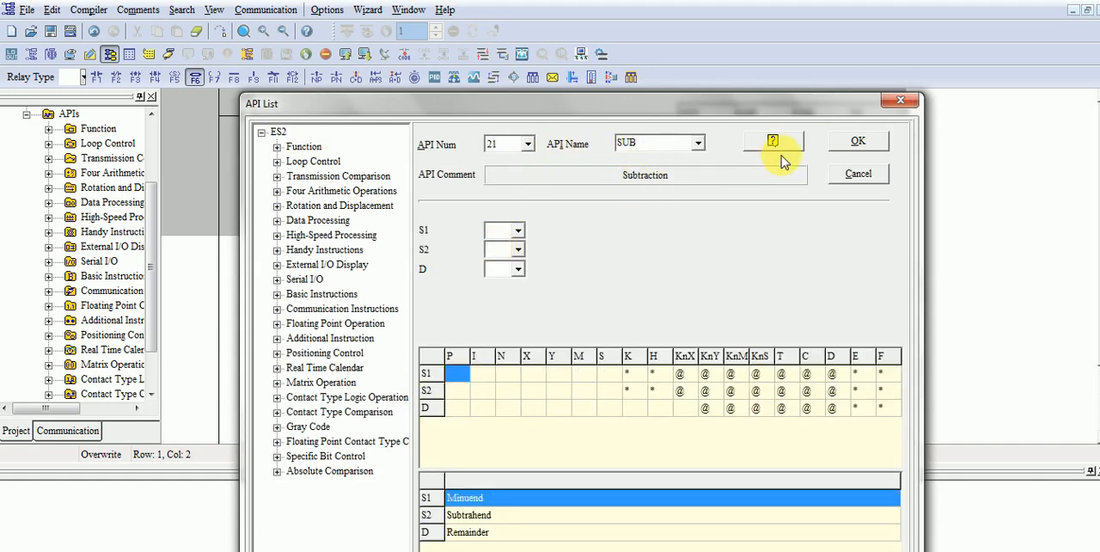
pyautogui.click(772, 141)
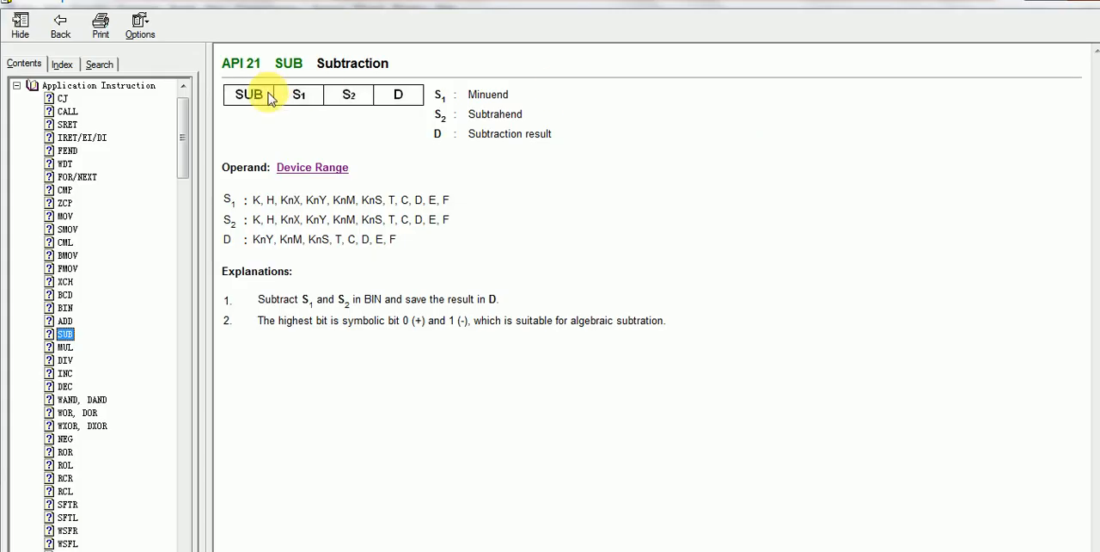
pyautogui.moveTo(445, 138)
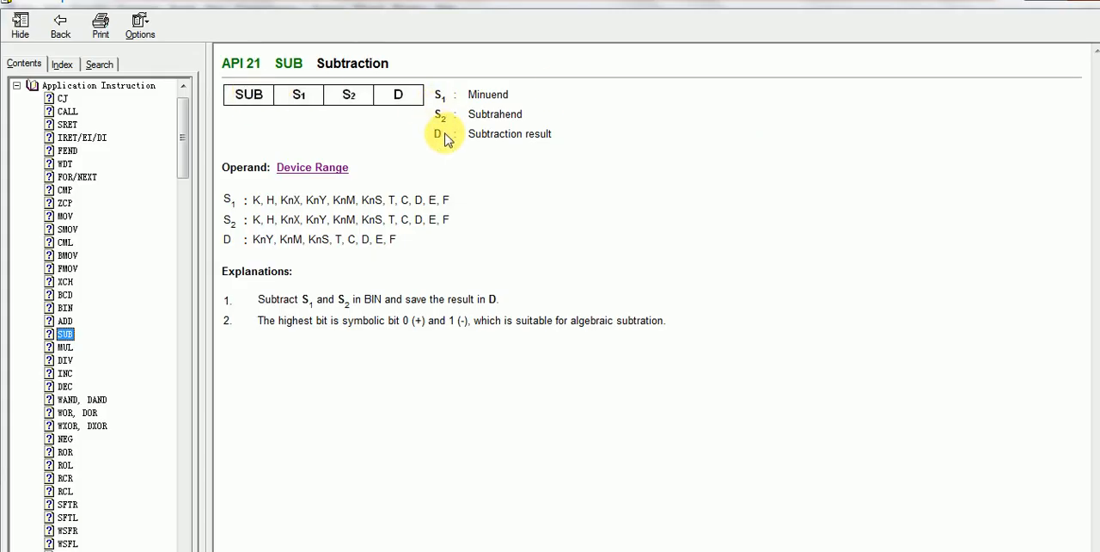
pyautogui.moveTo(553, 135)
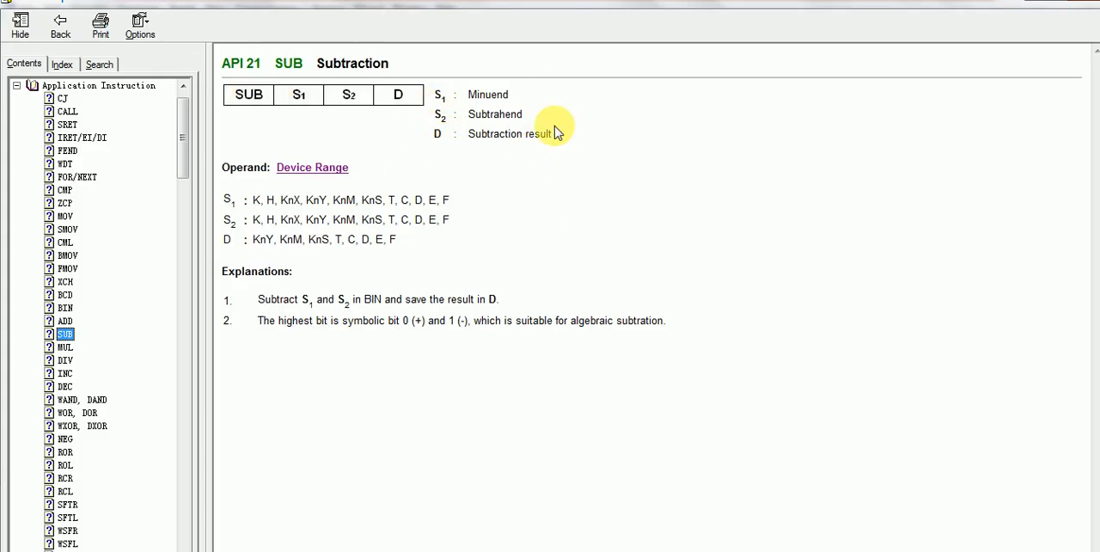
pyautogui.moveTo(1040, 2)
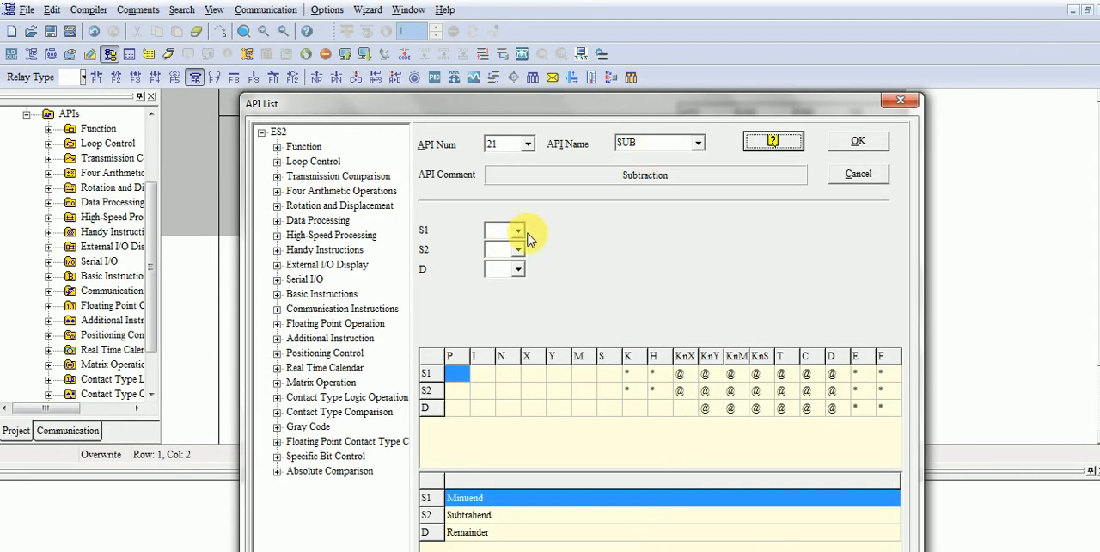
# - Insert SUB K200 K100 D1 on the second branch below the ADD rung
pyautogui.click(518, 231)
pyautogui.write('2')
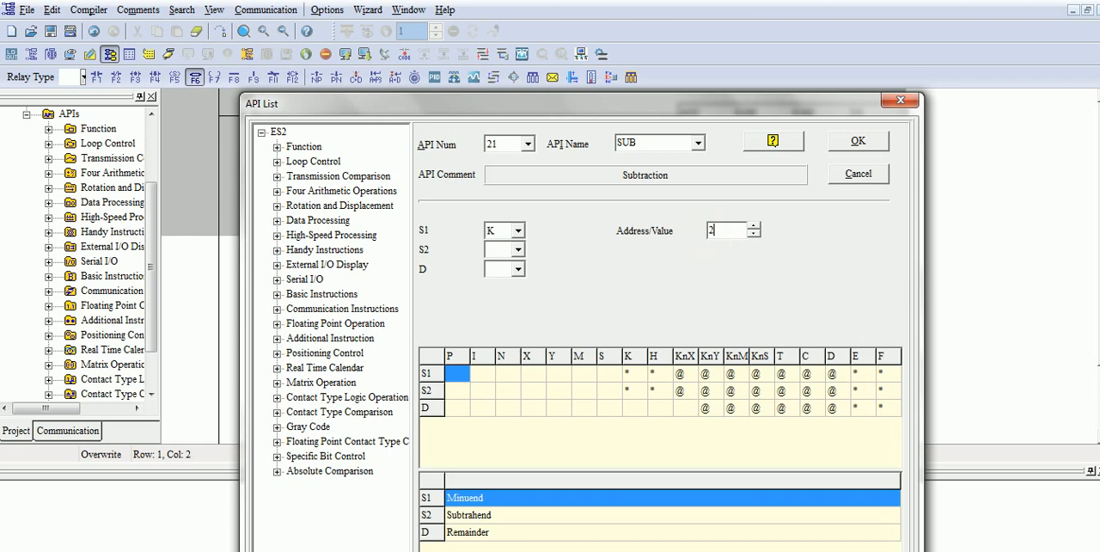
pyautogui.click(519, 249)
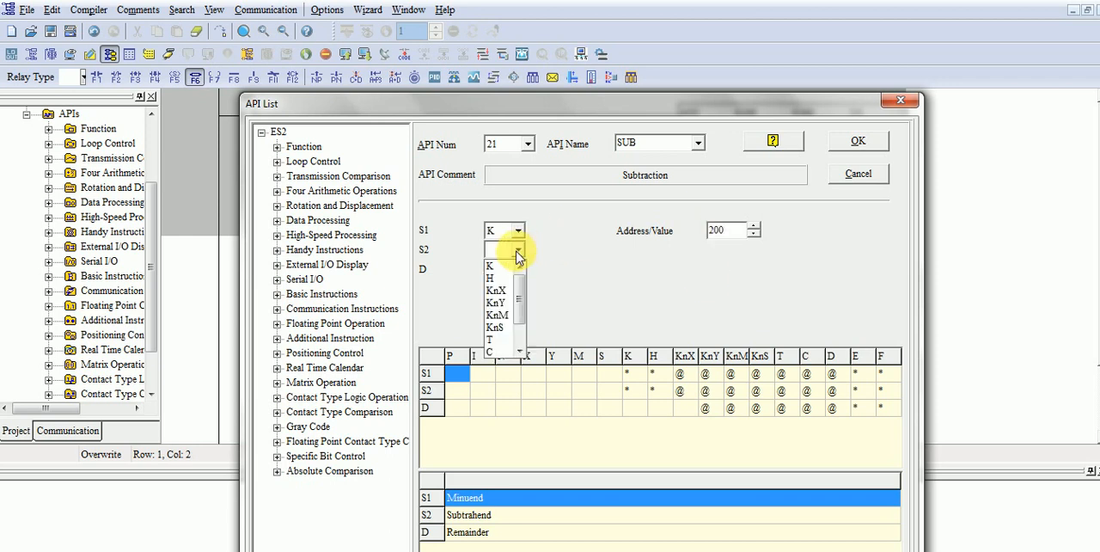
pyautogui.click(489, 250)
pyautogui.write('100')
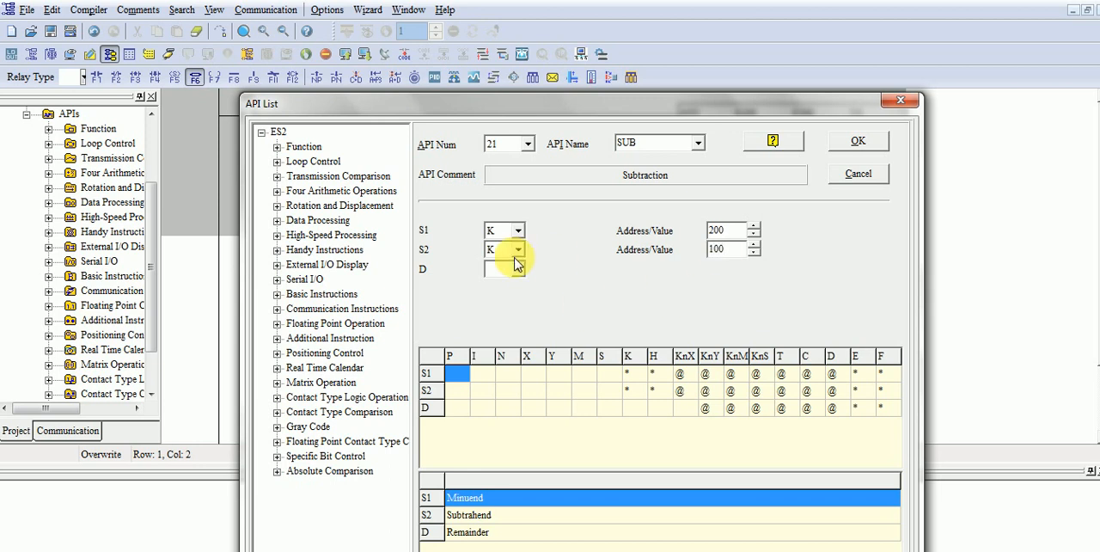
pyautogui.click(504, 268)
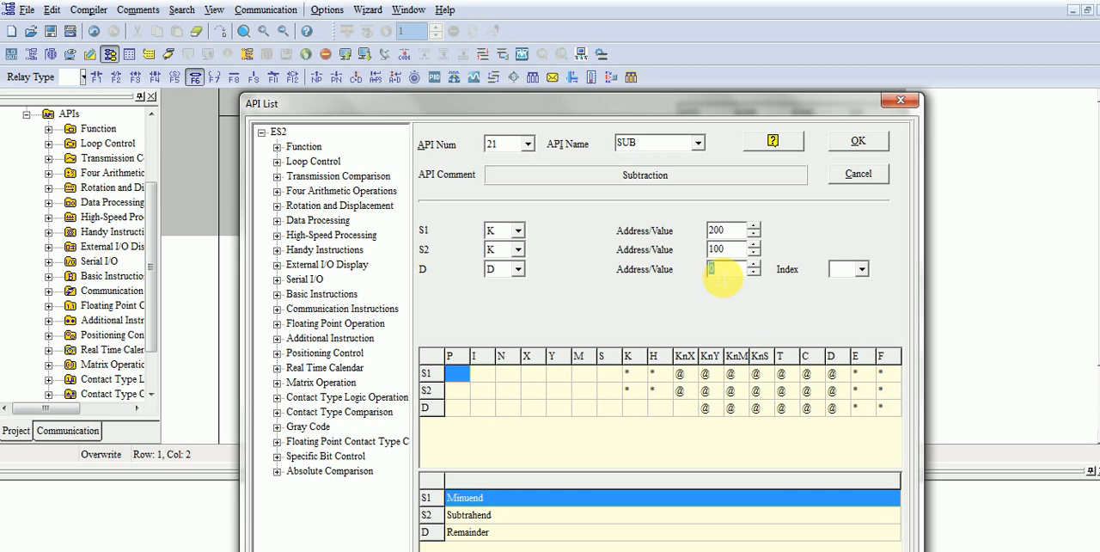
pyautogui.click(856, 140)
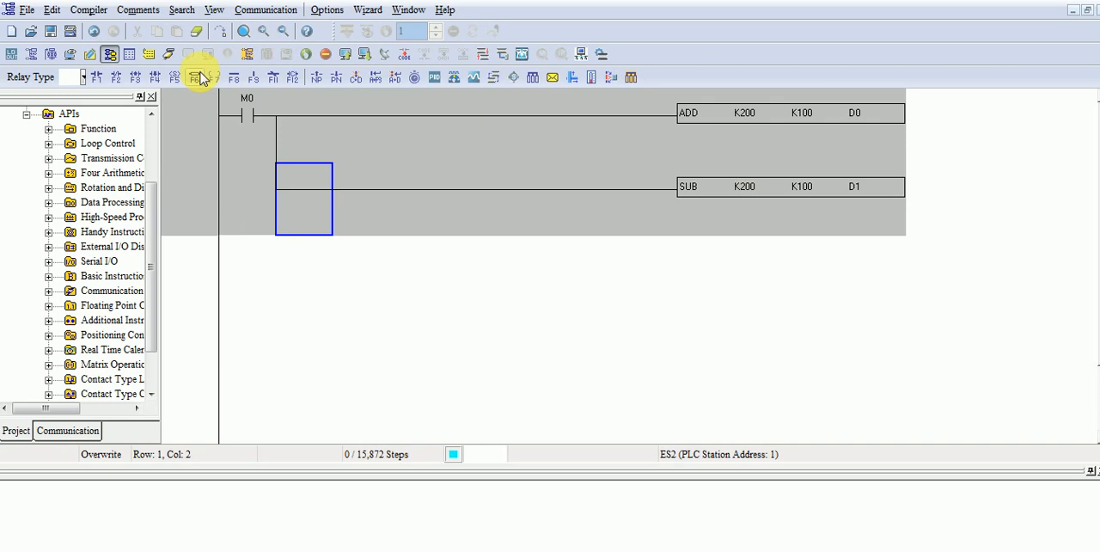
pyautogui.moveTo(261, 77)
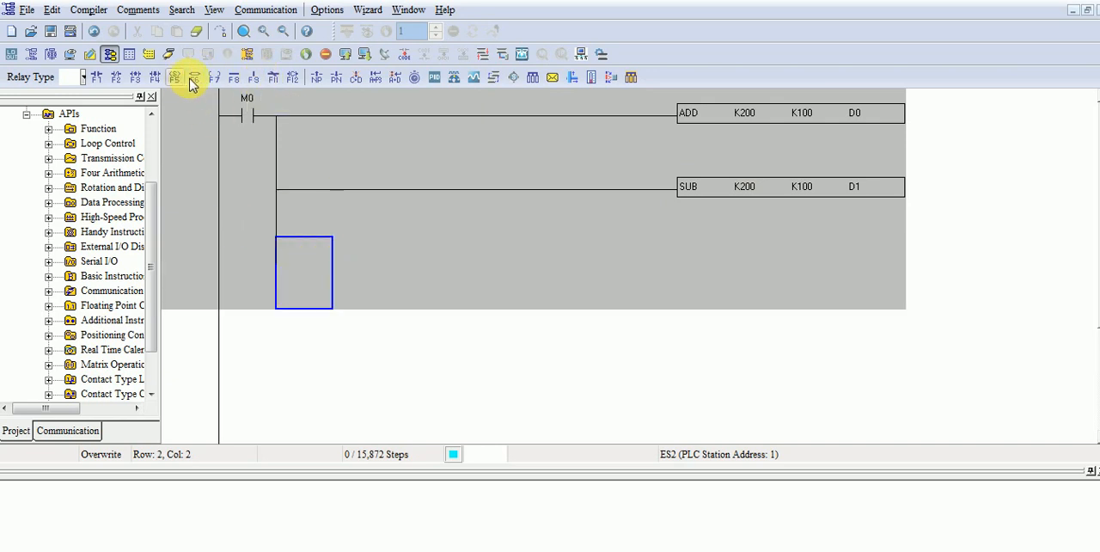
# - Insert MUL K200 K100 D3 on a third branch below the SUB rung
pyautogui.click(196, 78)
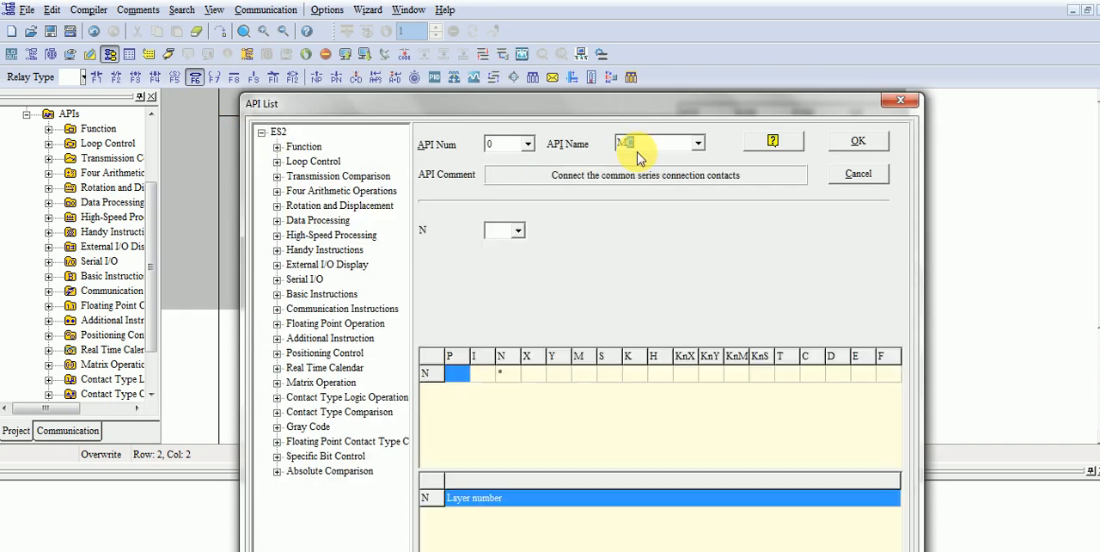
pyautogui.click(698, 142)
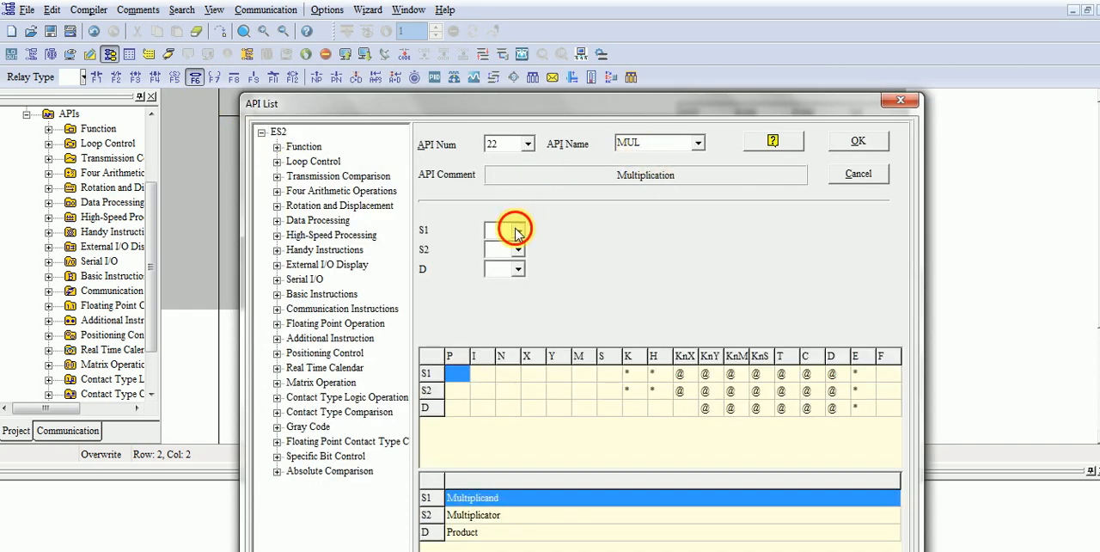
pyautogui.click(515, 230)
pyautogui.write('200')
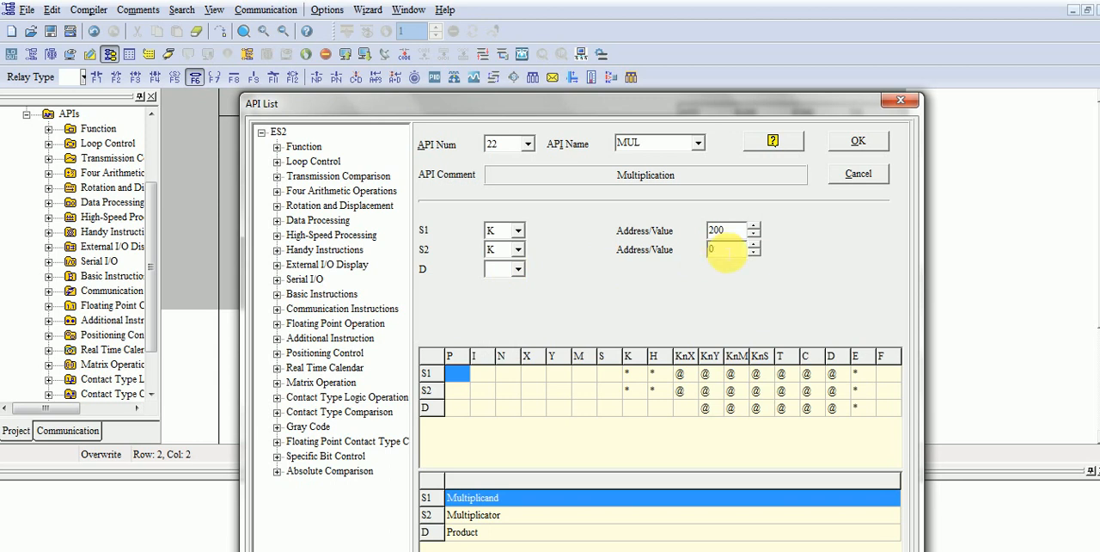
pyautogui.write('100')
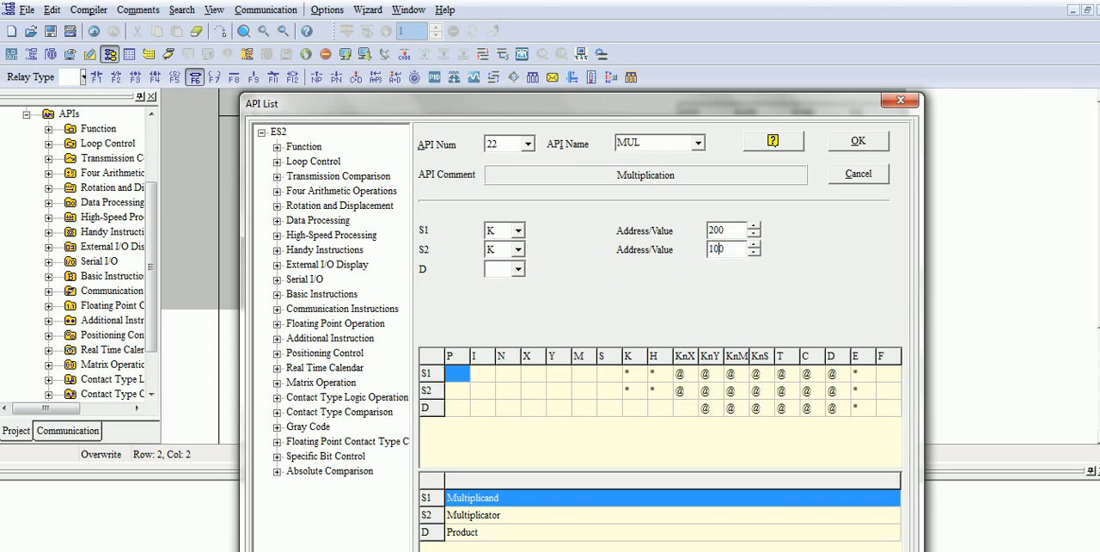
pyautogui.click(518, 268)
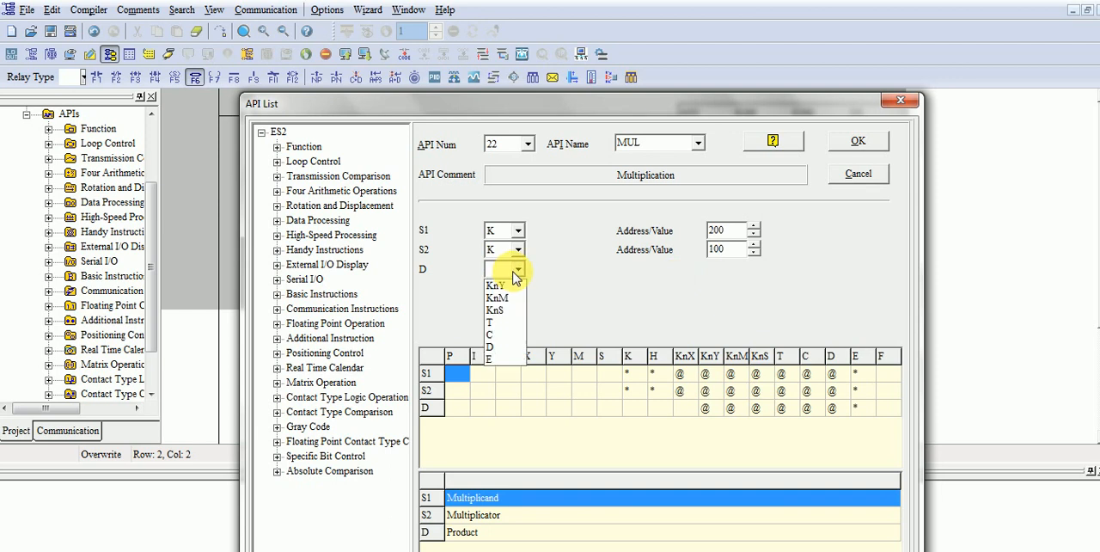
pyautogui.click(498, 347)
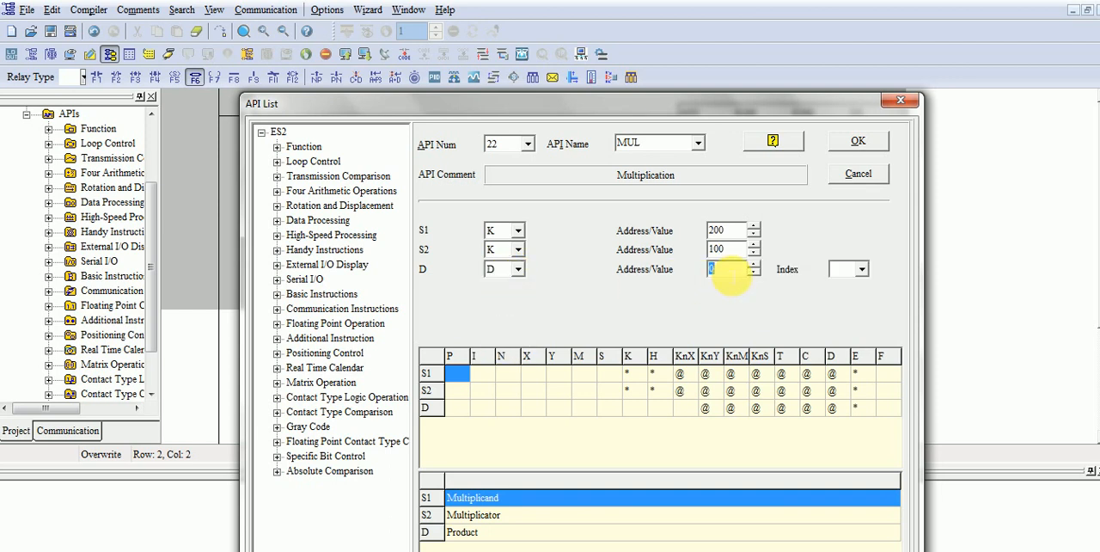
pyautogui.write('3')
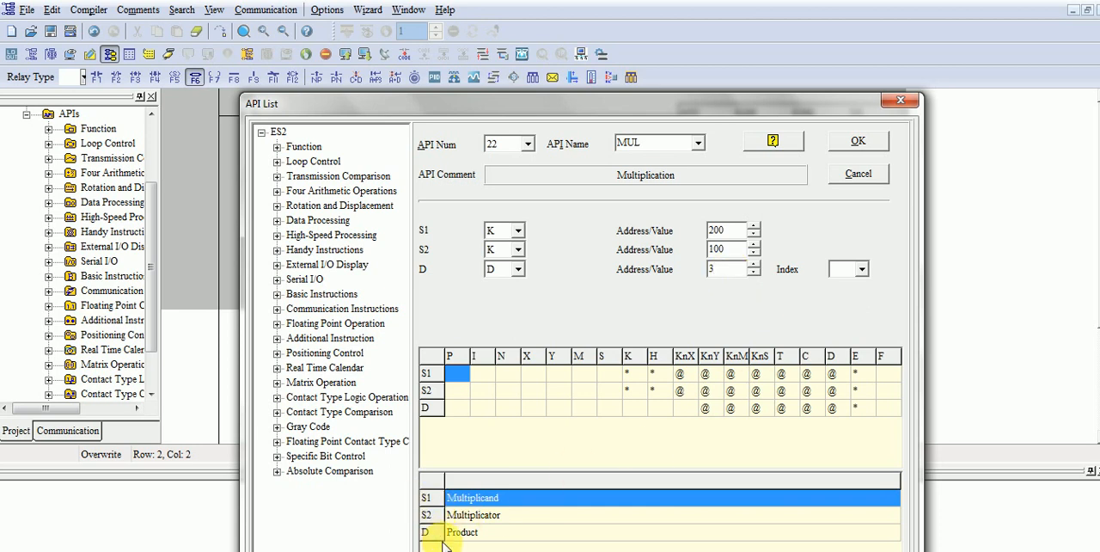
pyautogui.moveTo(450, 543)
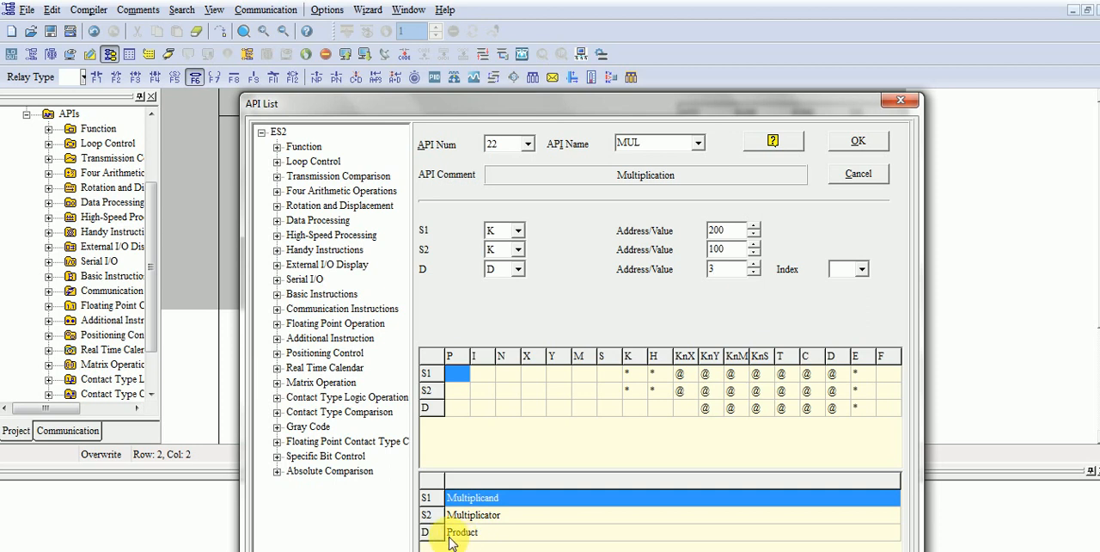
pyautogui.click(856, 139)
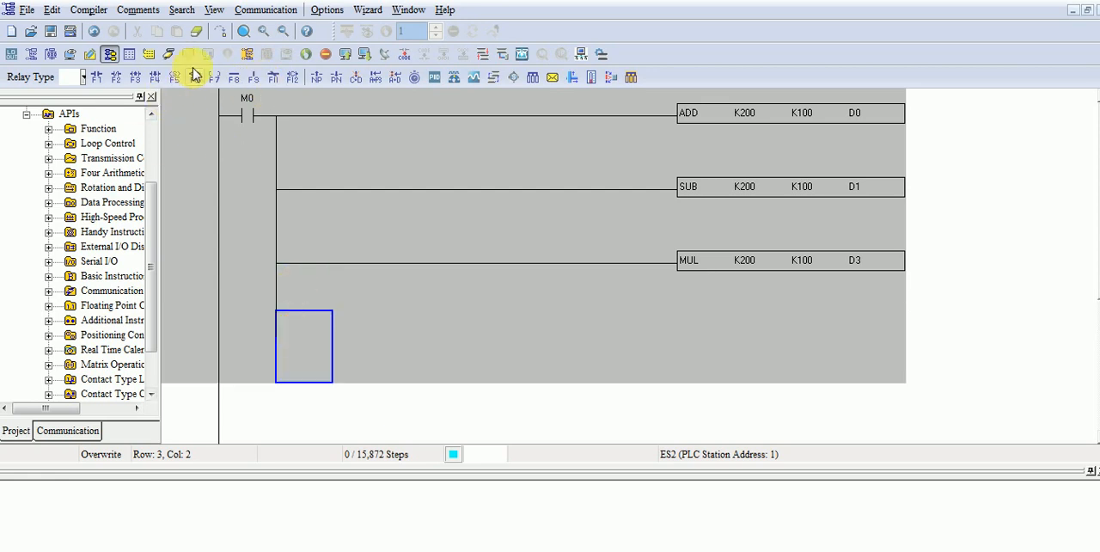
pyautogui.moveTo(875, 127)
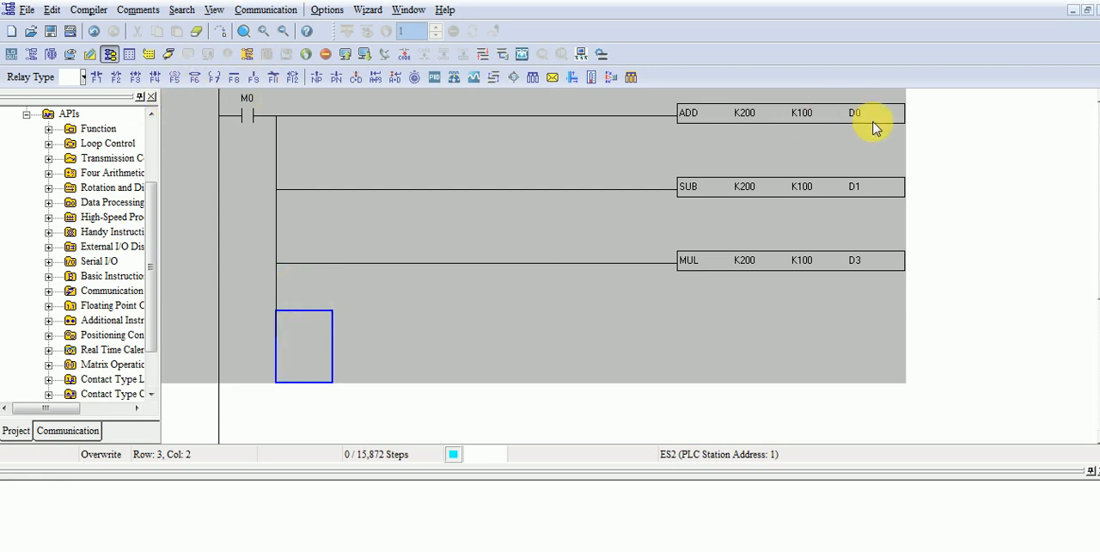
pyautogui.moveTo(839, 190)
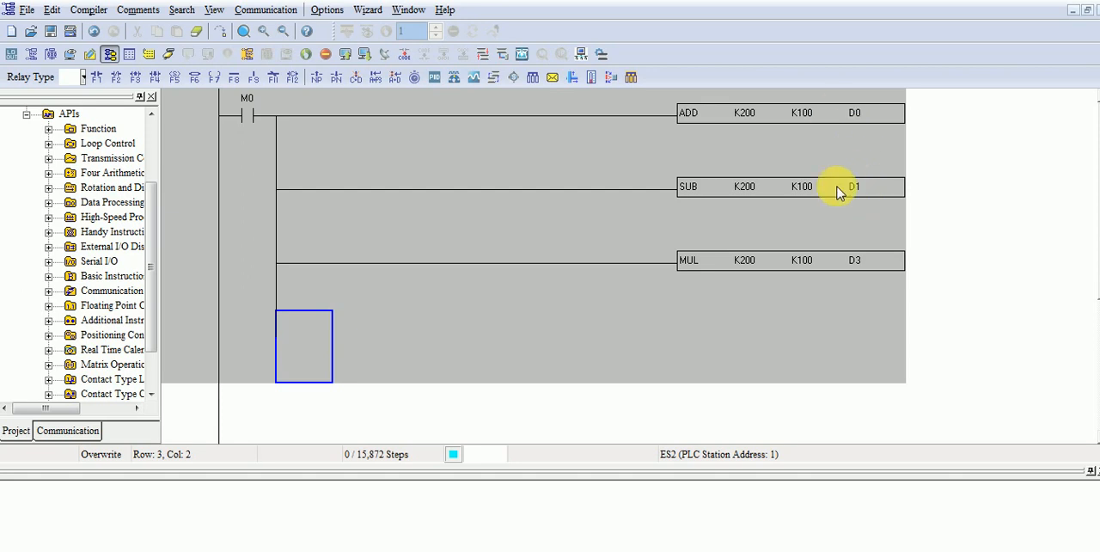
pyautogui.moveTo(859, 114)
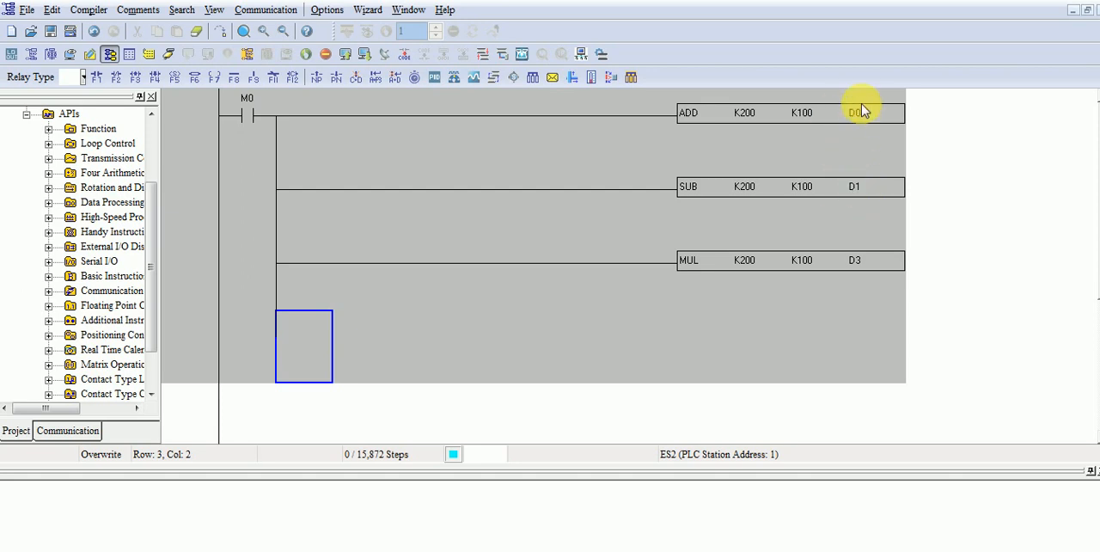
pyautogui.moveTo(275, 119)
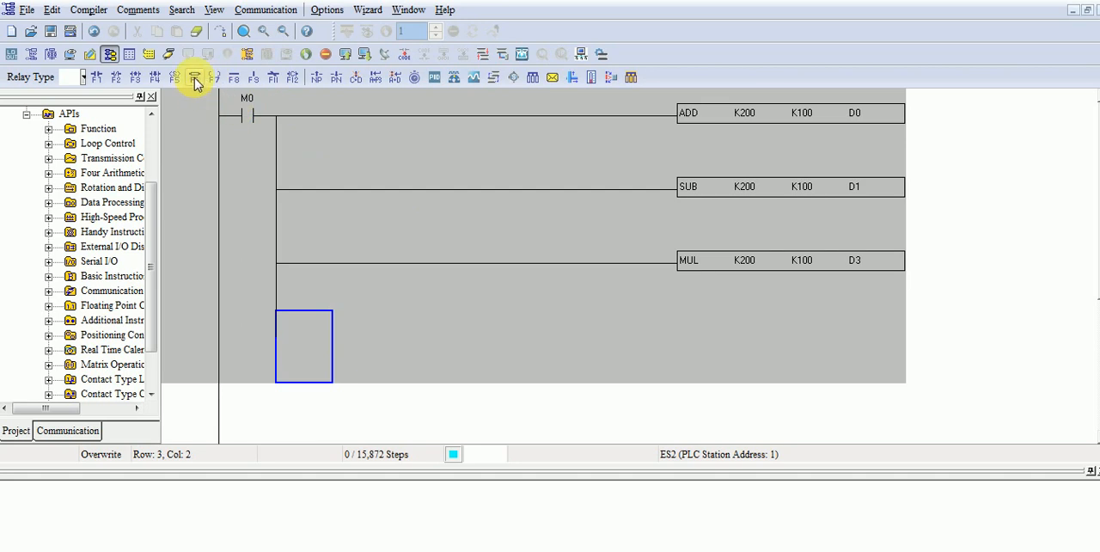
# - Bring up the API instruction list for a fourth branch and choose DIV (API 23)
pyautogui.click(196, 77)
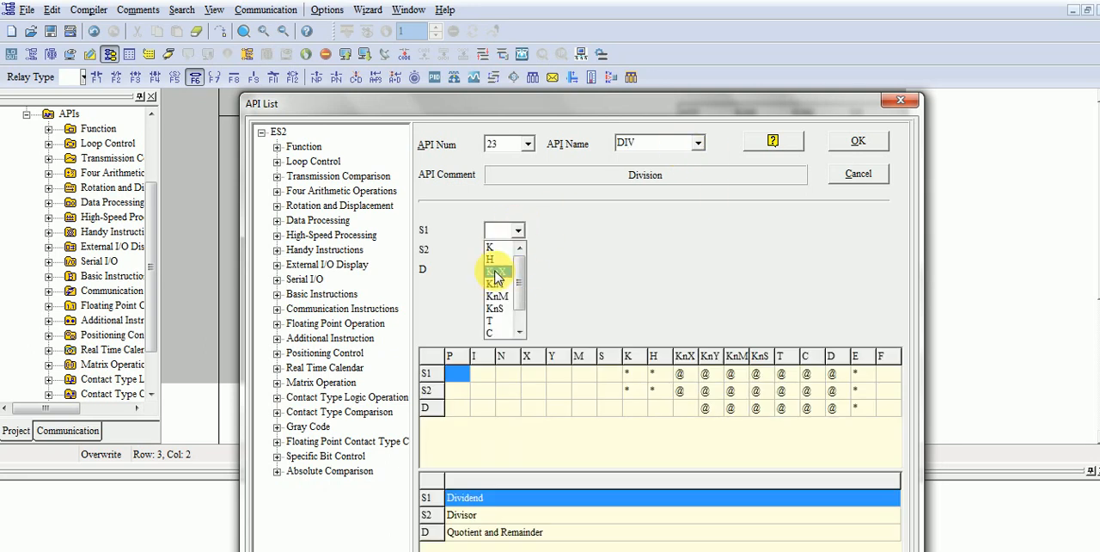
# - Insert DIV D0 D1 D10 on the fourth branch below the MUL rung
pyautogui.click(495, 272)
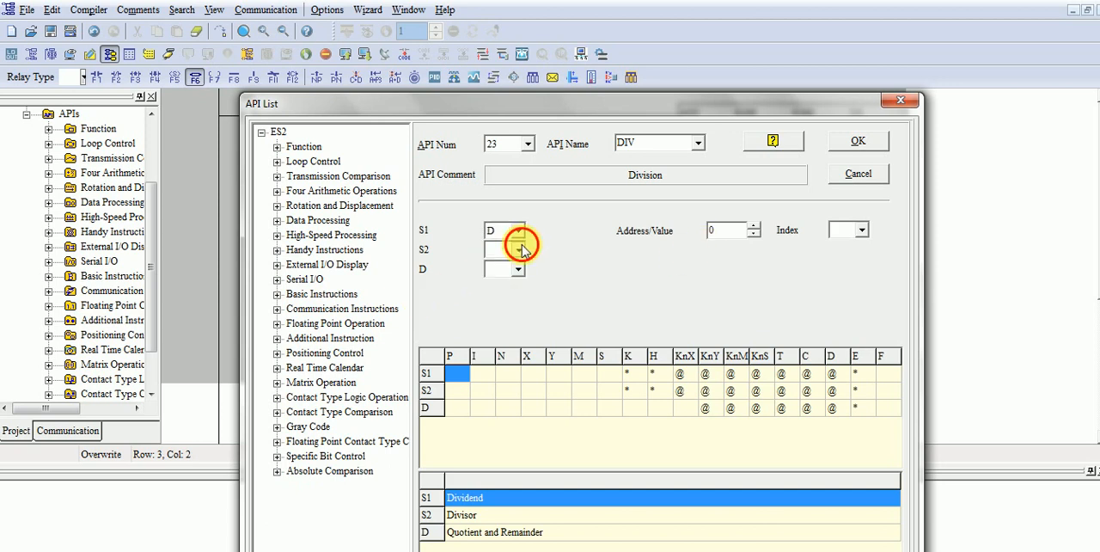
pyautogui.click(502, 249)
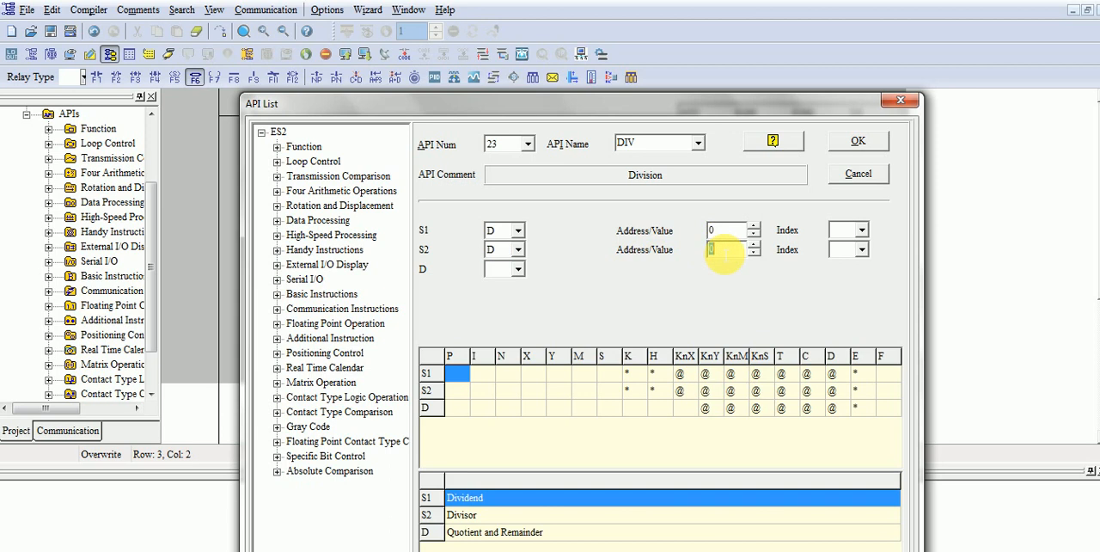
pyautogui.click(515, 268)
pyautogui.write('1')
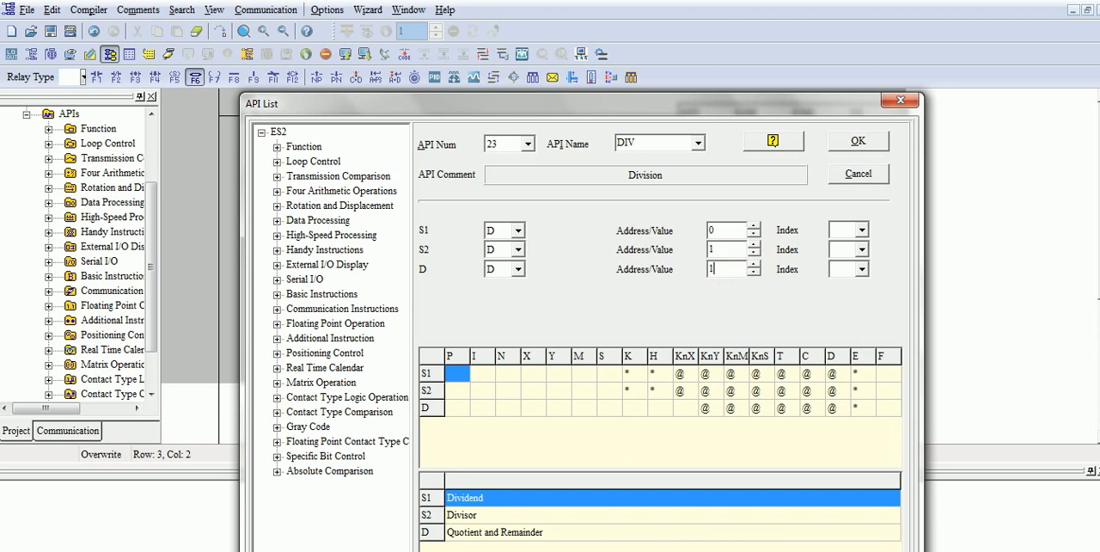
pyautogui.click(856, 139)
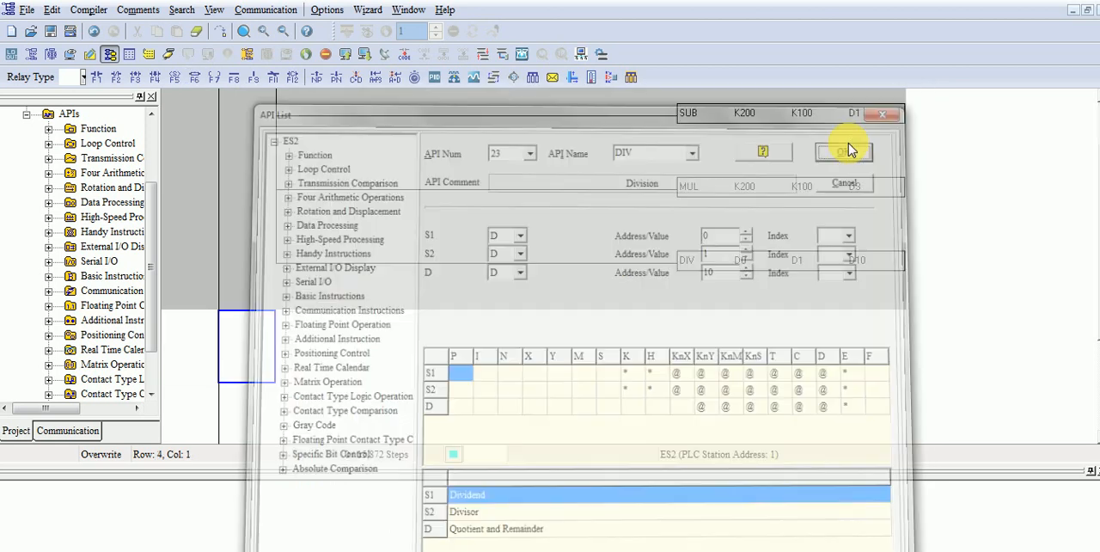
pyautogui.click(843, 151)
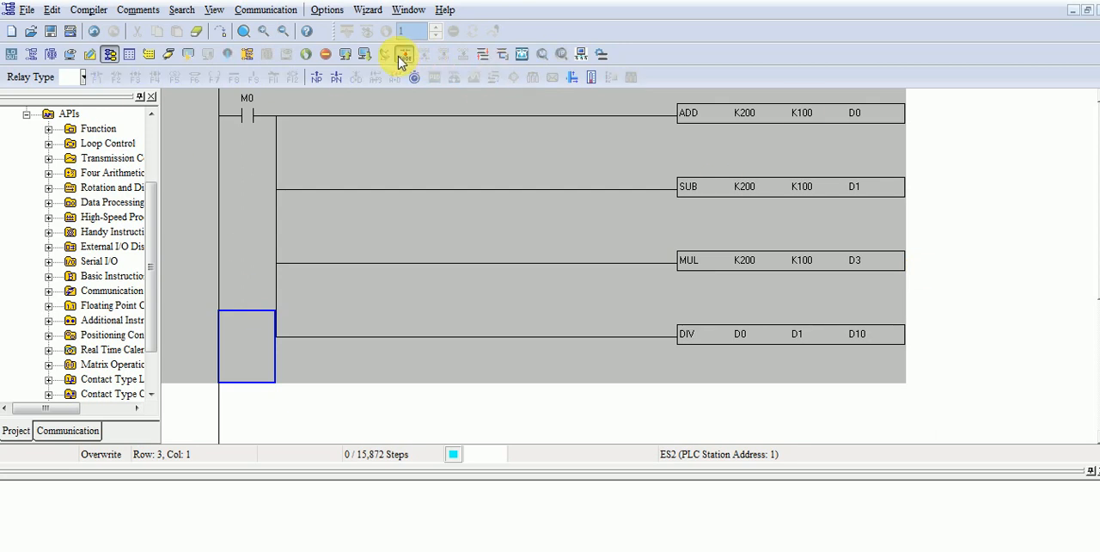
# - Compile the four-block ladder so it ends with an END rung
pyautogui.click(402, 55)
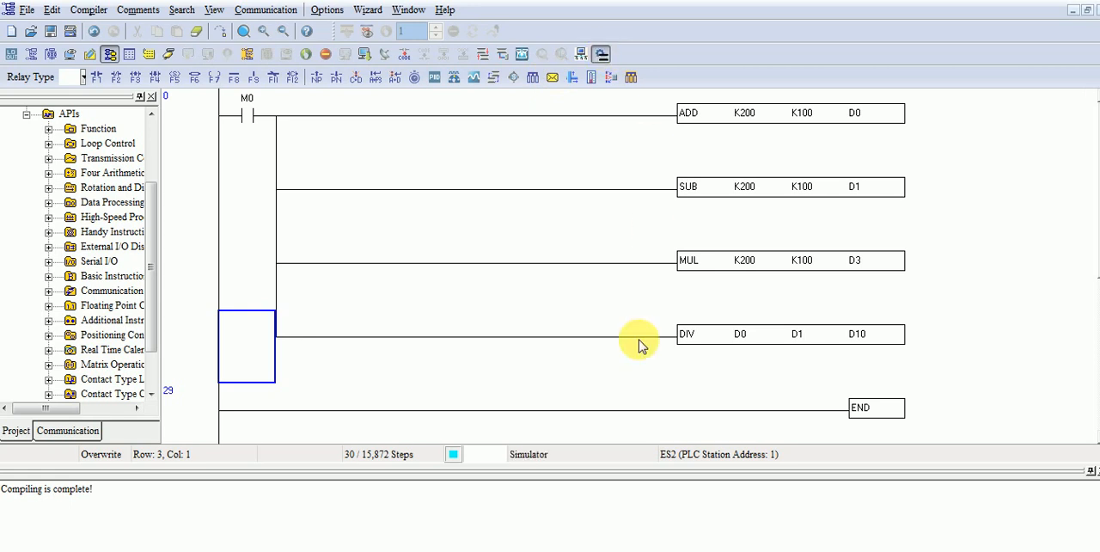
pyautogui.moveTo(181, 55)
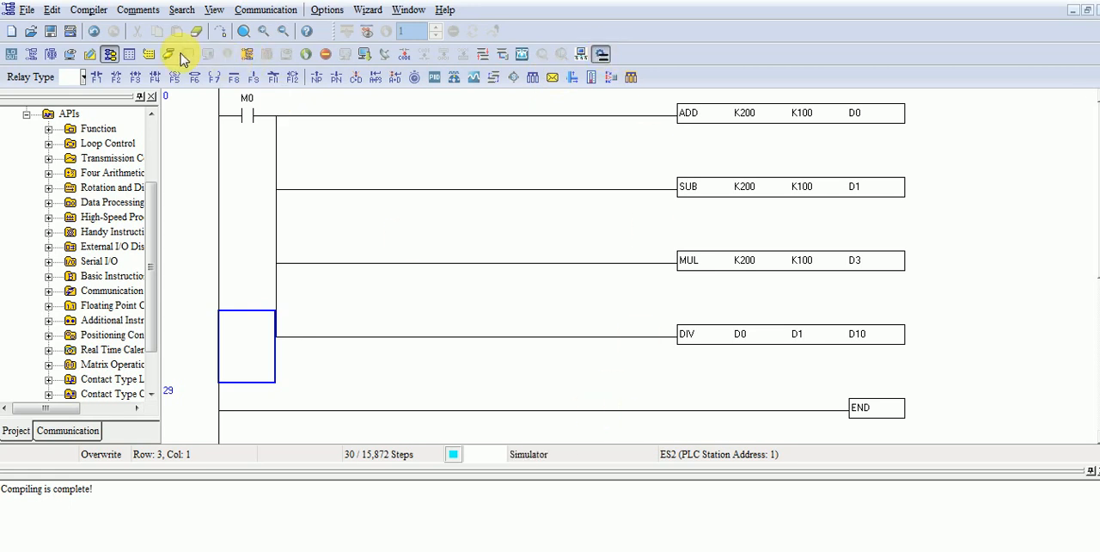
# - Download the ladder to the simulated PLC, confirm the warning, and set the PLC running
pyautogui.click(169, 55)
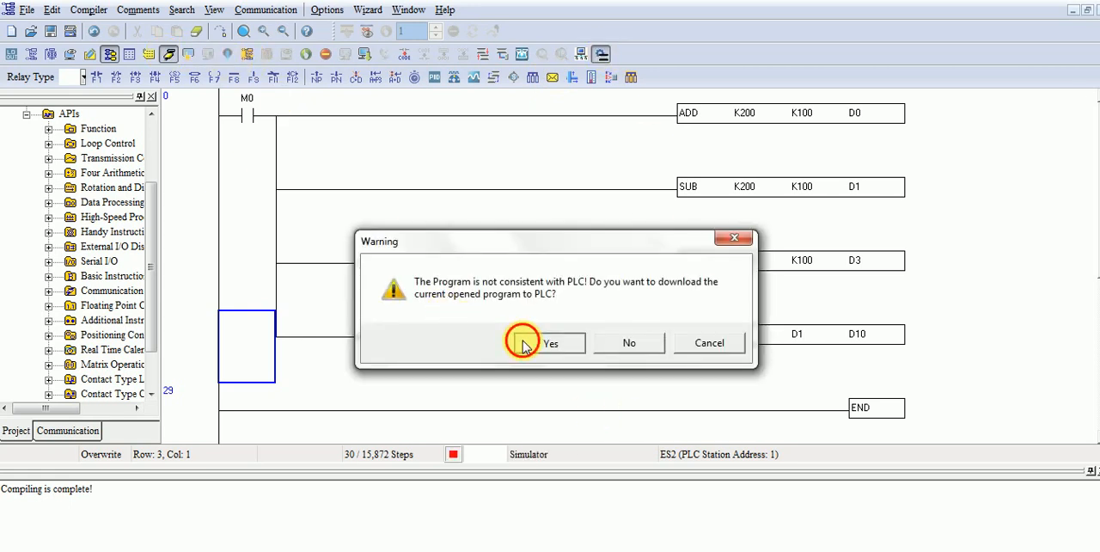
pyautogui.click(550, 344)
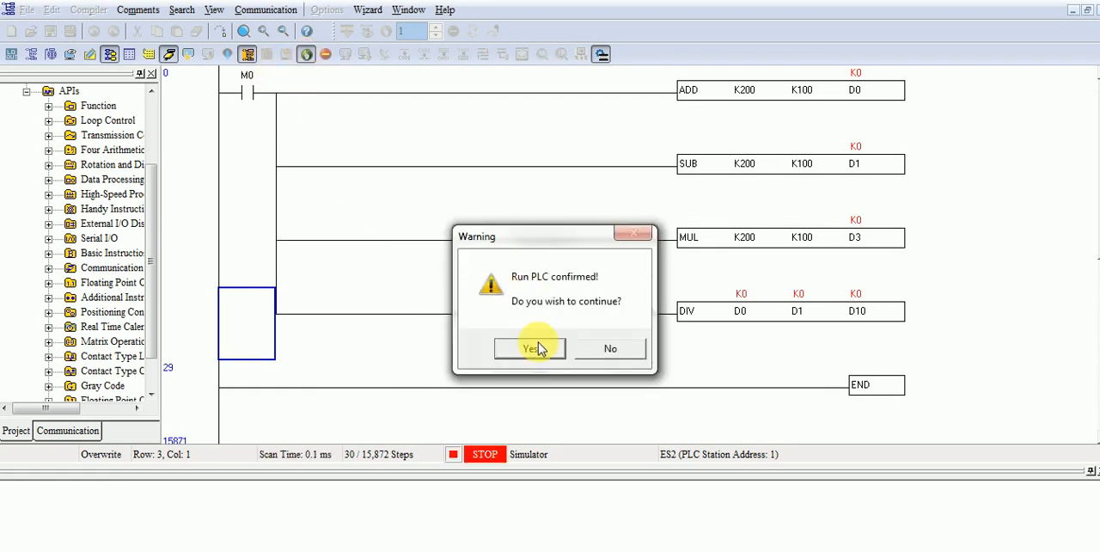
pyautogui.click(530, 347)
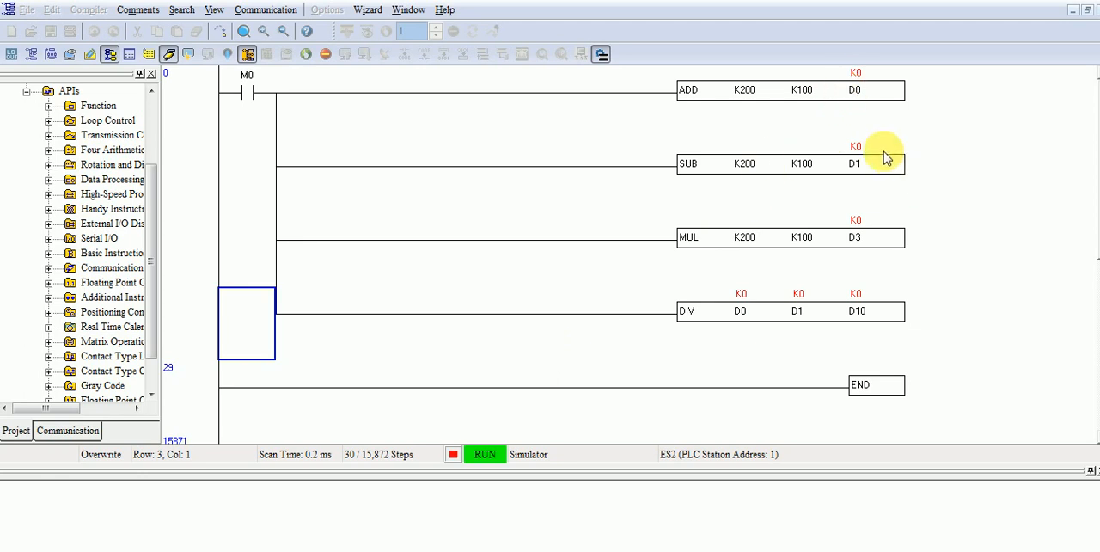
pyautogui.moveTo(628, 123)
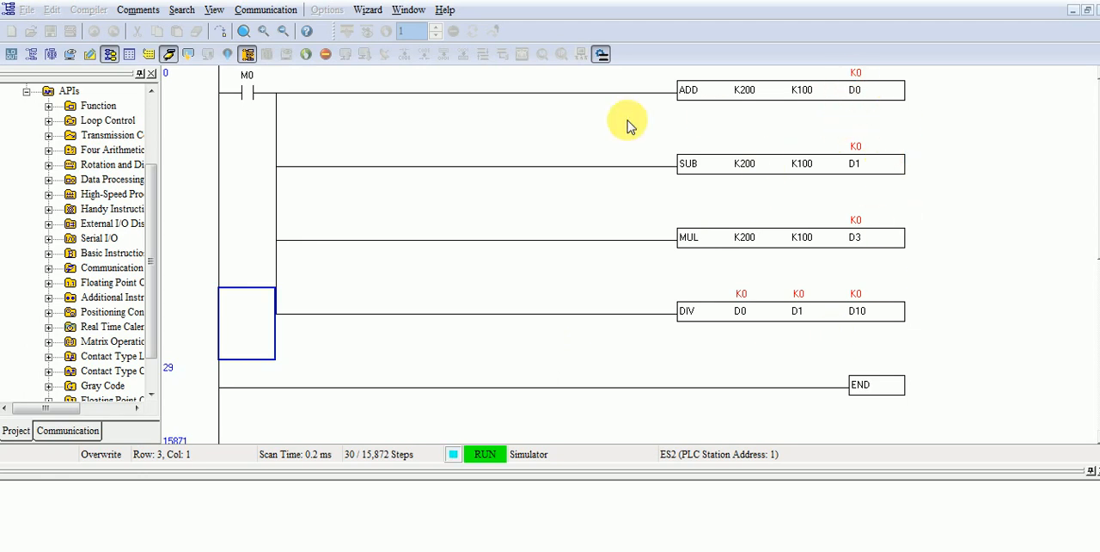
pyautogui.moveTo(261, 80)
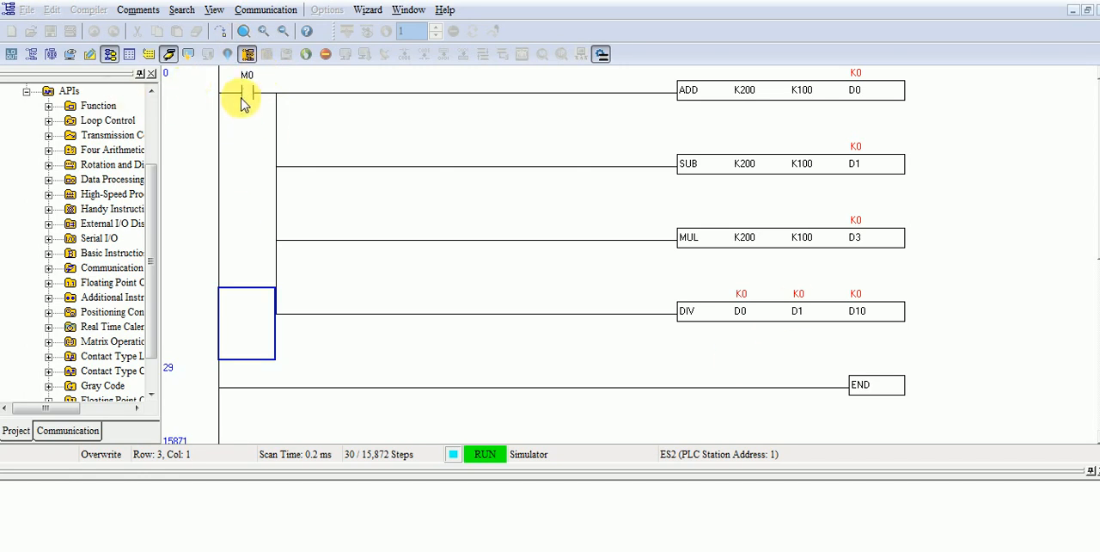
# - Force M0 on so D0=300, D1=100, D3=20000 and D10=3 appear live
pyautogui.click(248, 89)
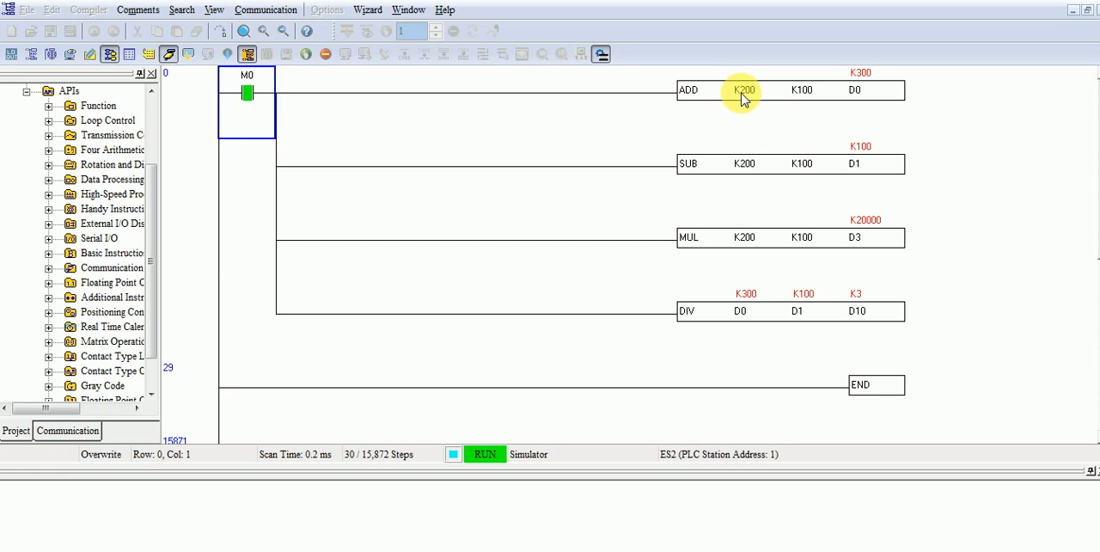
pyautogui.moveTo(801, 89)
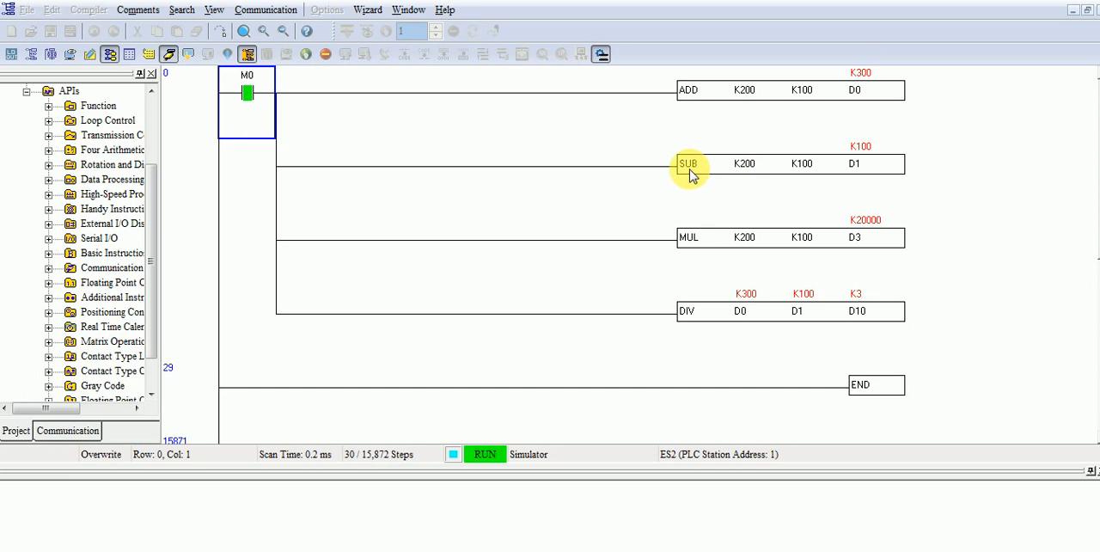
pyautogui.moveTo(794, 163)
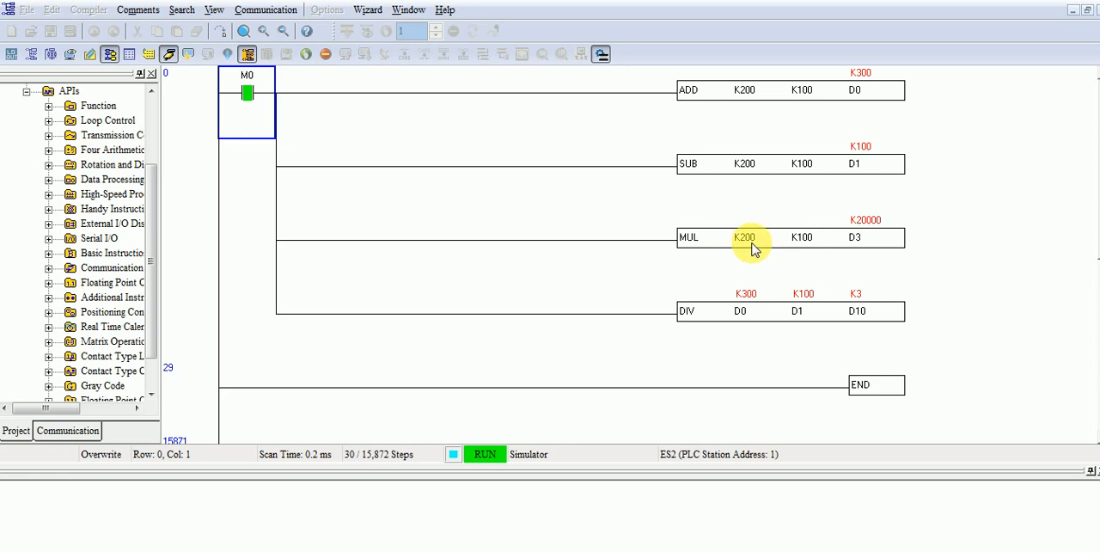
pyautogui.moveTo(877, 210)
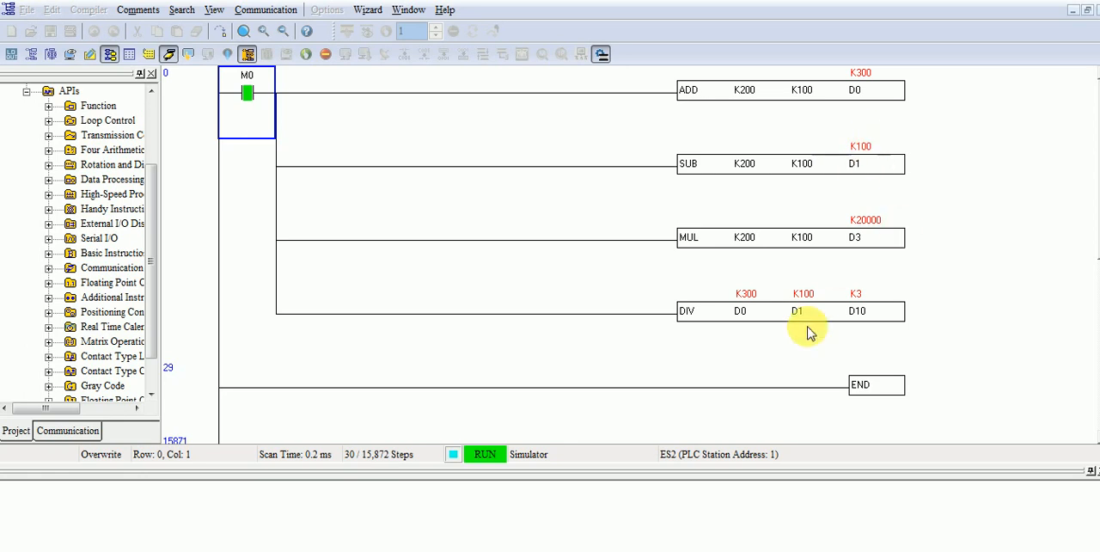
pyautogui.moveTo(763, 303)
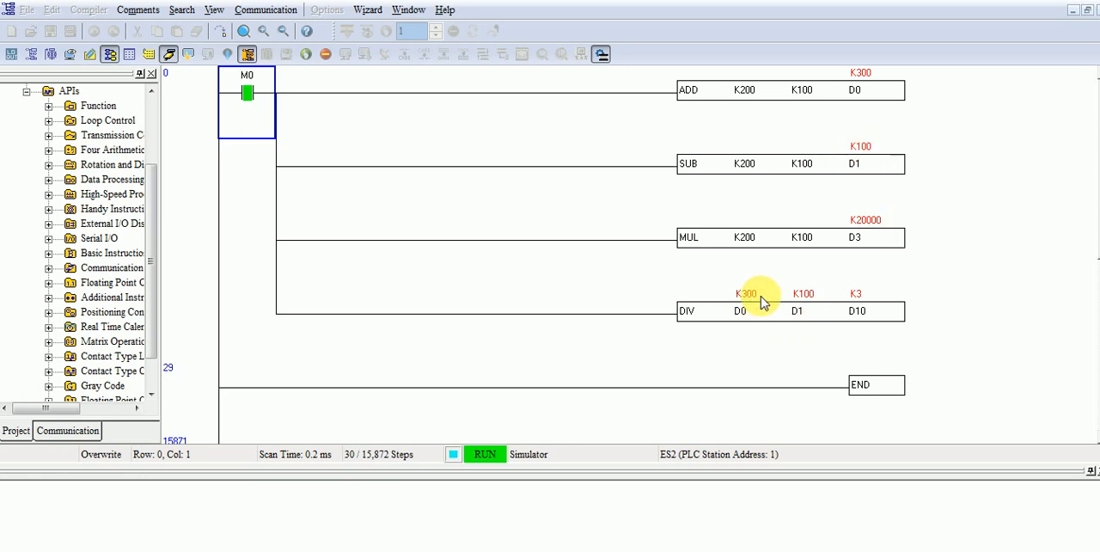
pyautogui.moveTo(856, 308)
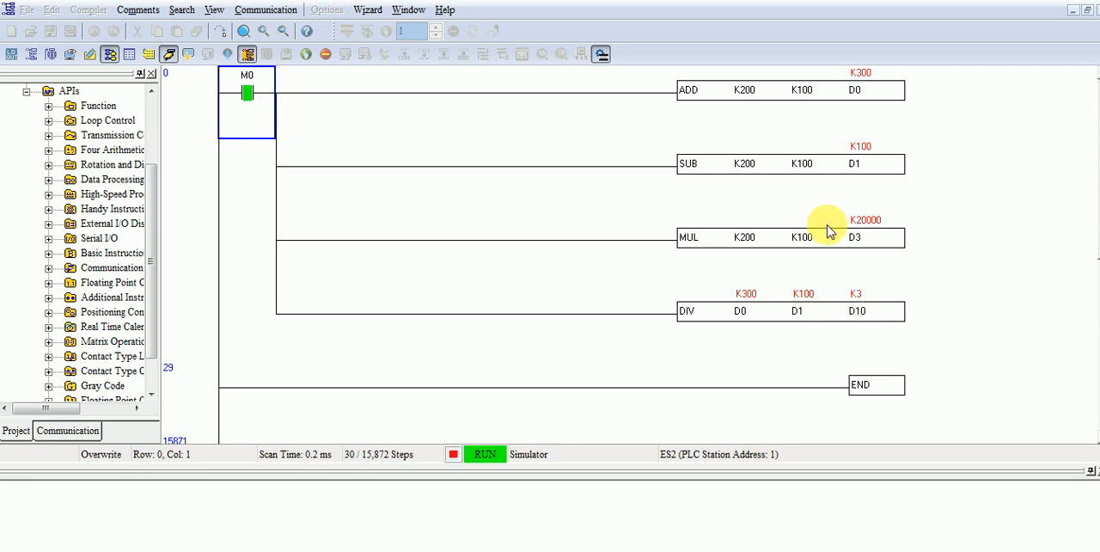
pyautogui.moveTo(854, 89)
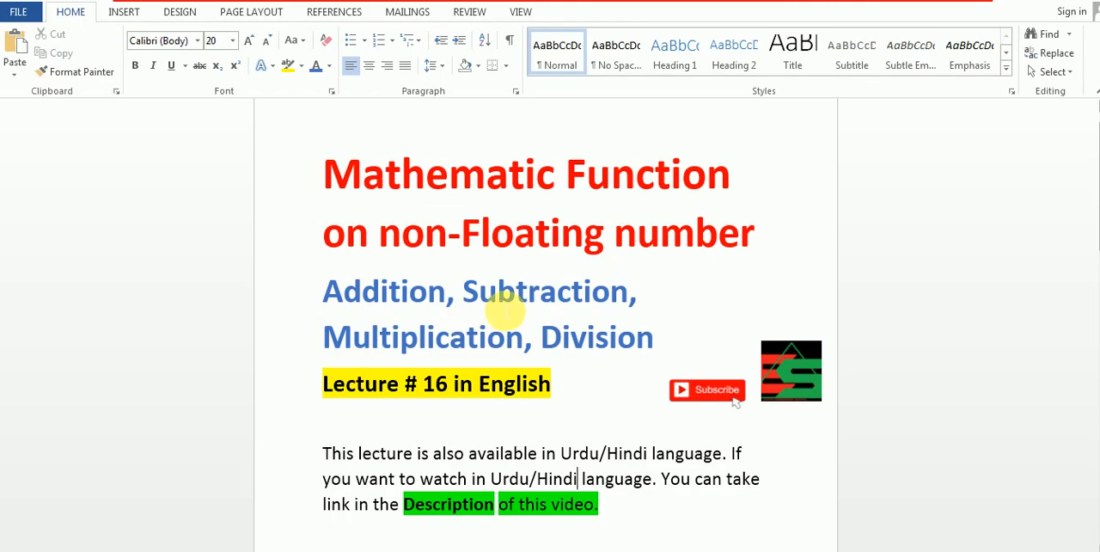
pyautogui.moveTo(679, 258)
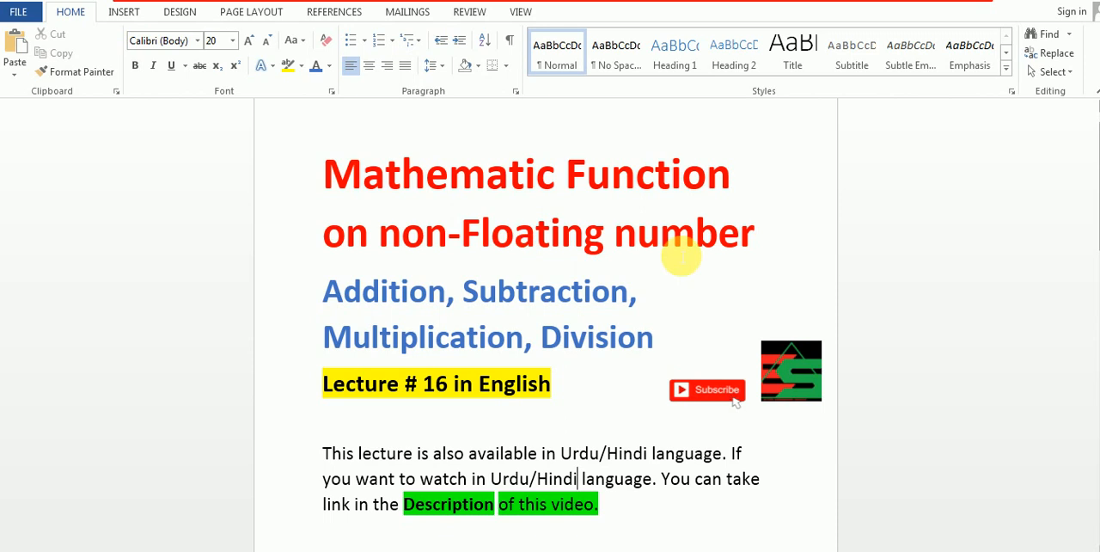
pyautogui.moveTo(708, 255)
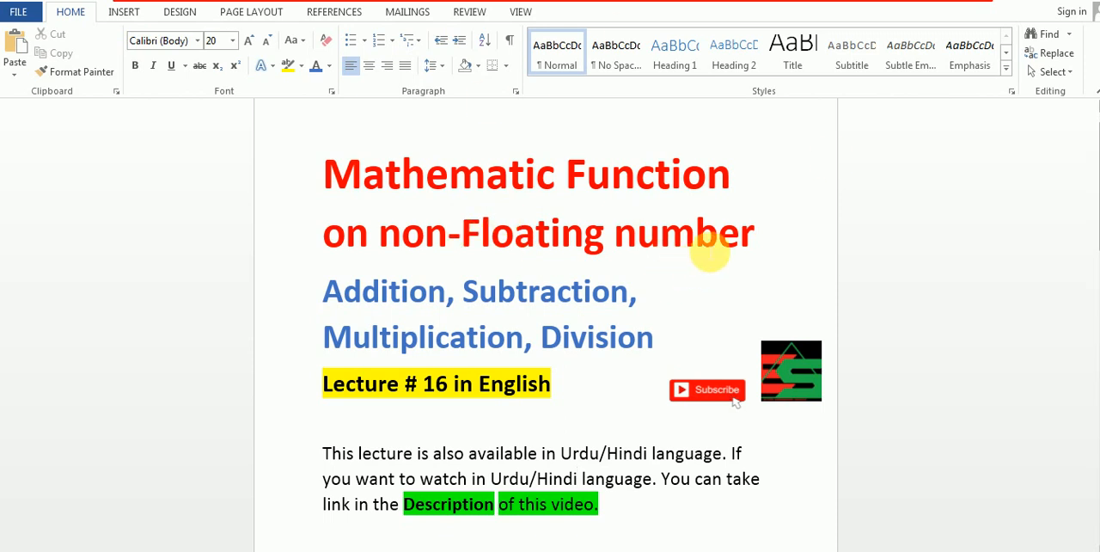
pyautogui.moveTo(591, 232)
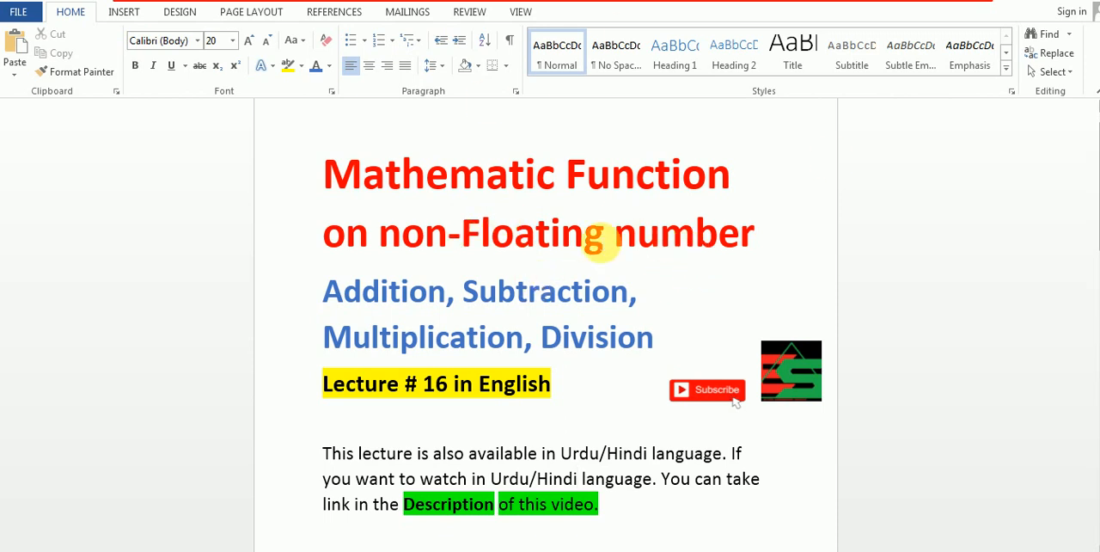
pyautogui.moveTo(748, 272)
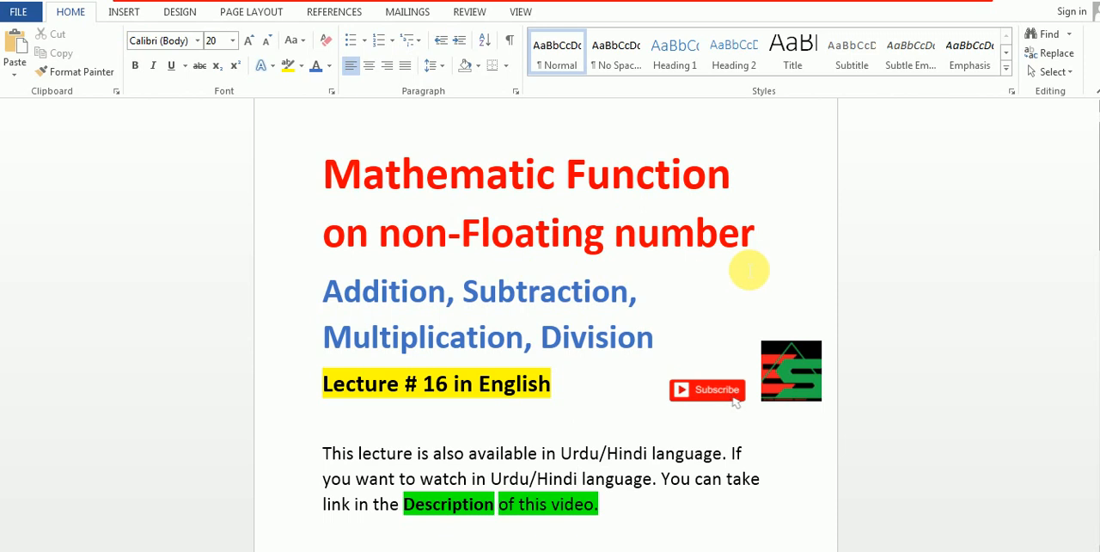
pyautogui.moveTo(659, 372)
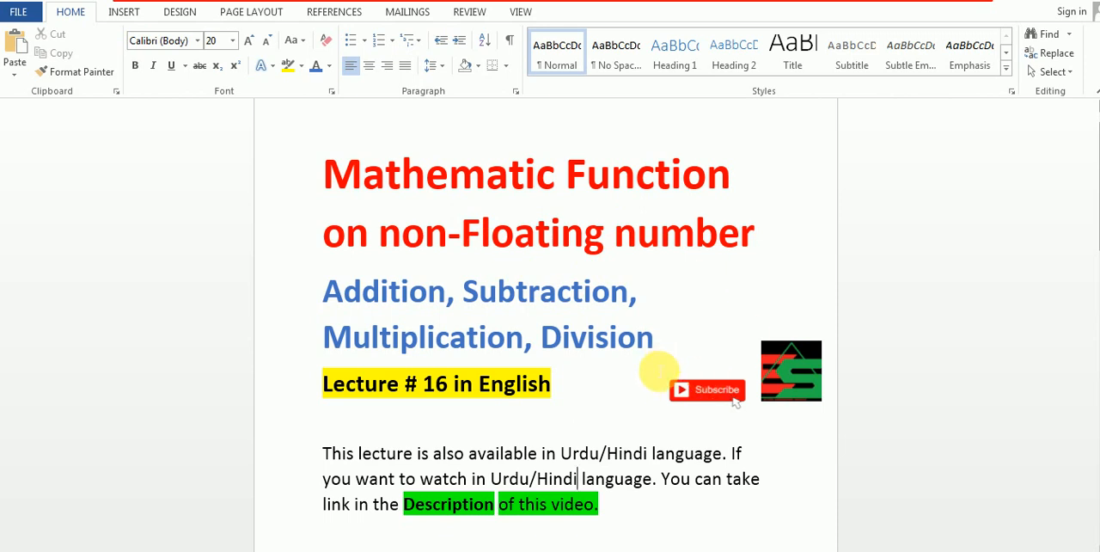
pyautogui.moveTo(615, 313)
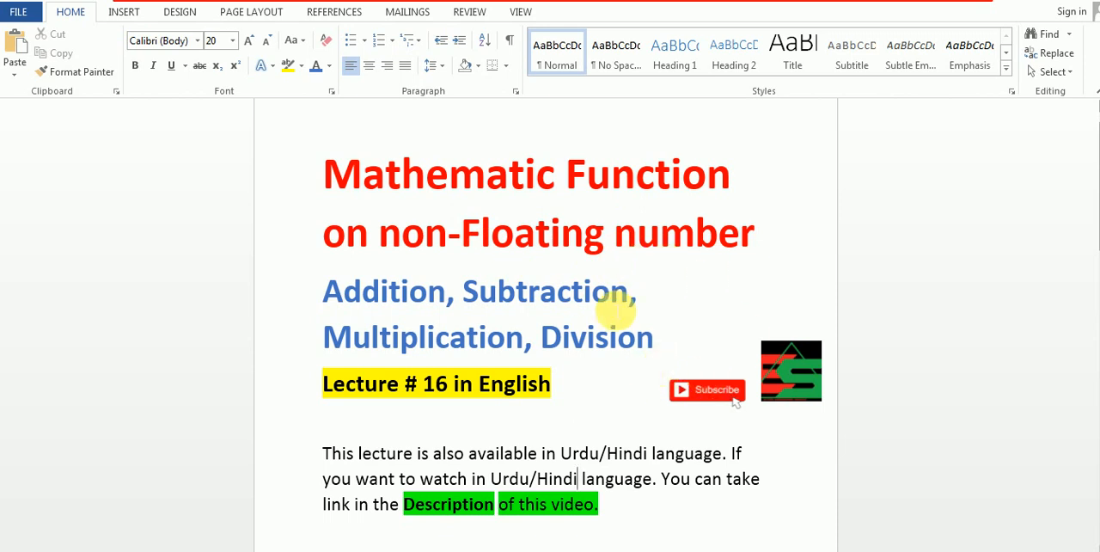
pyautogui.moveTo(650, 258)
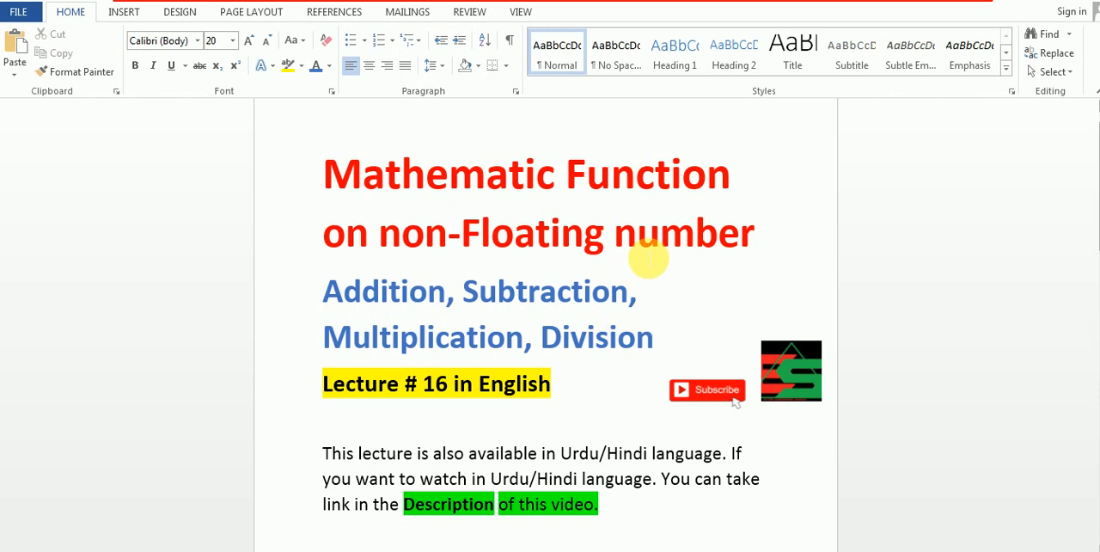